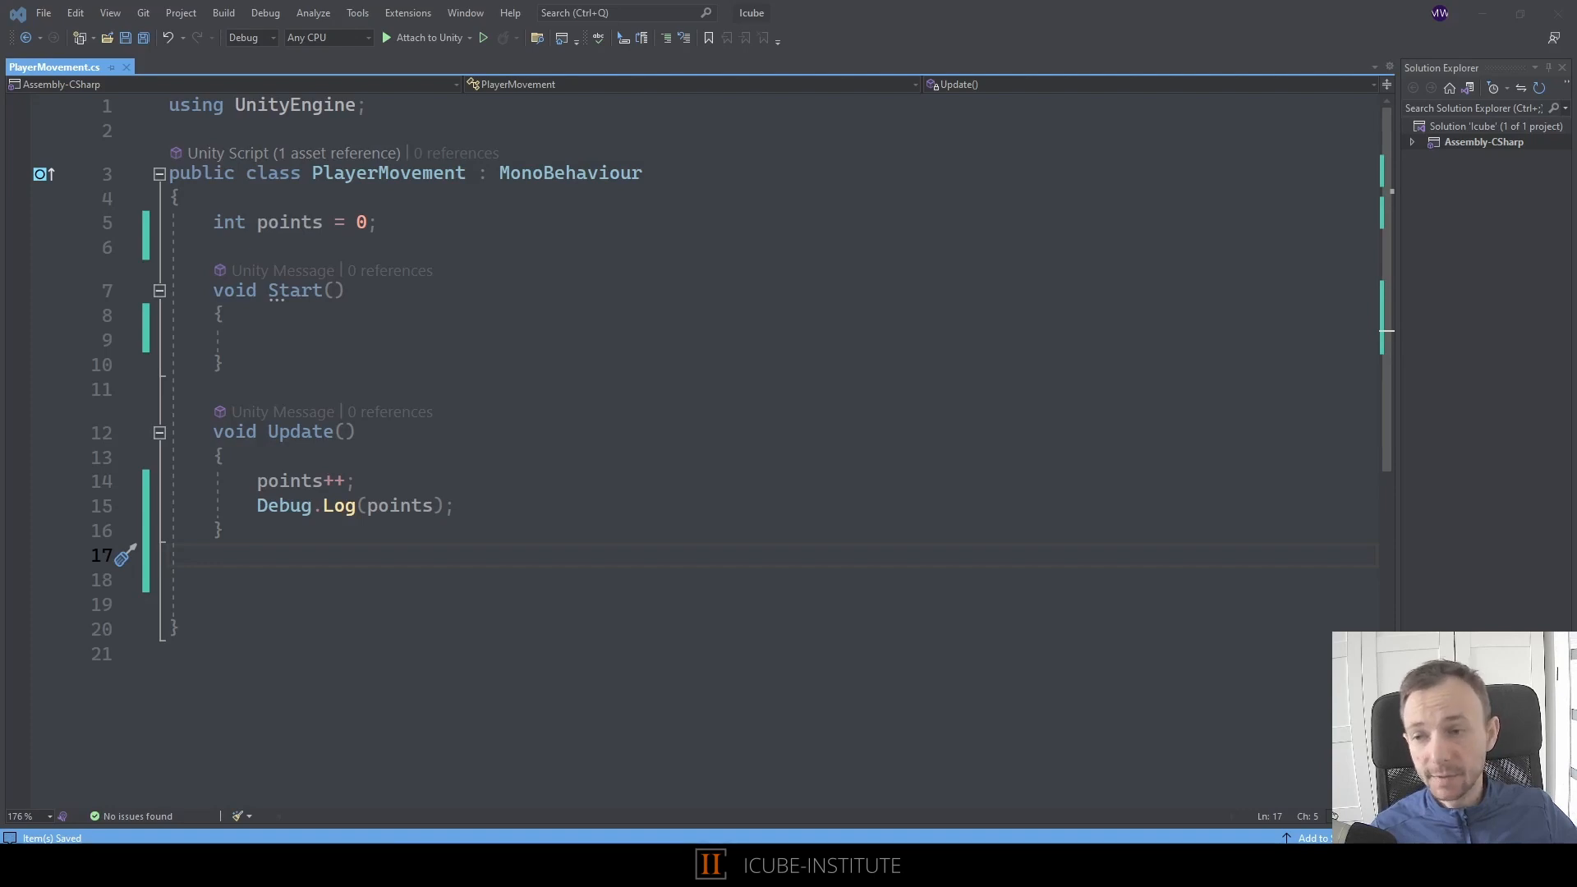
mouse_move(608, 597)
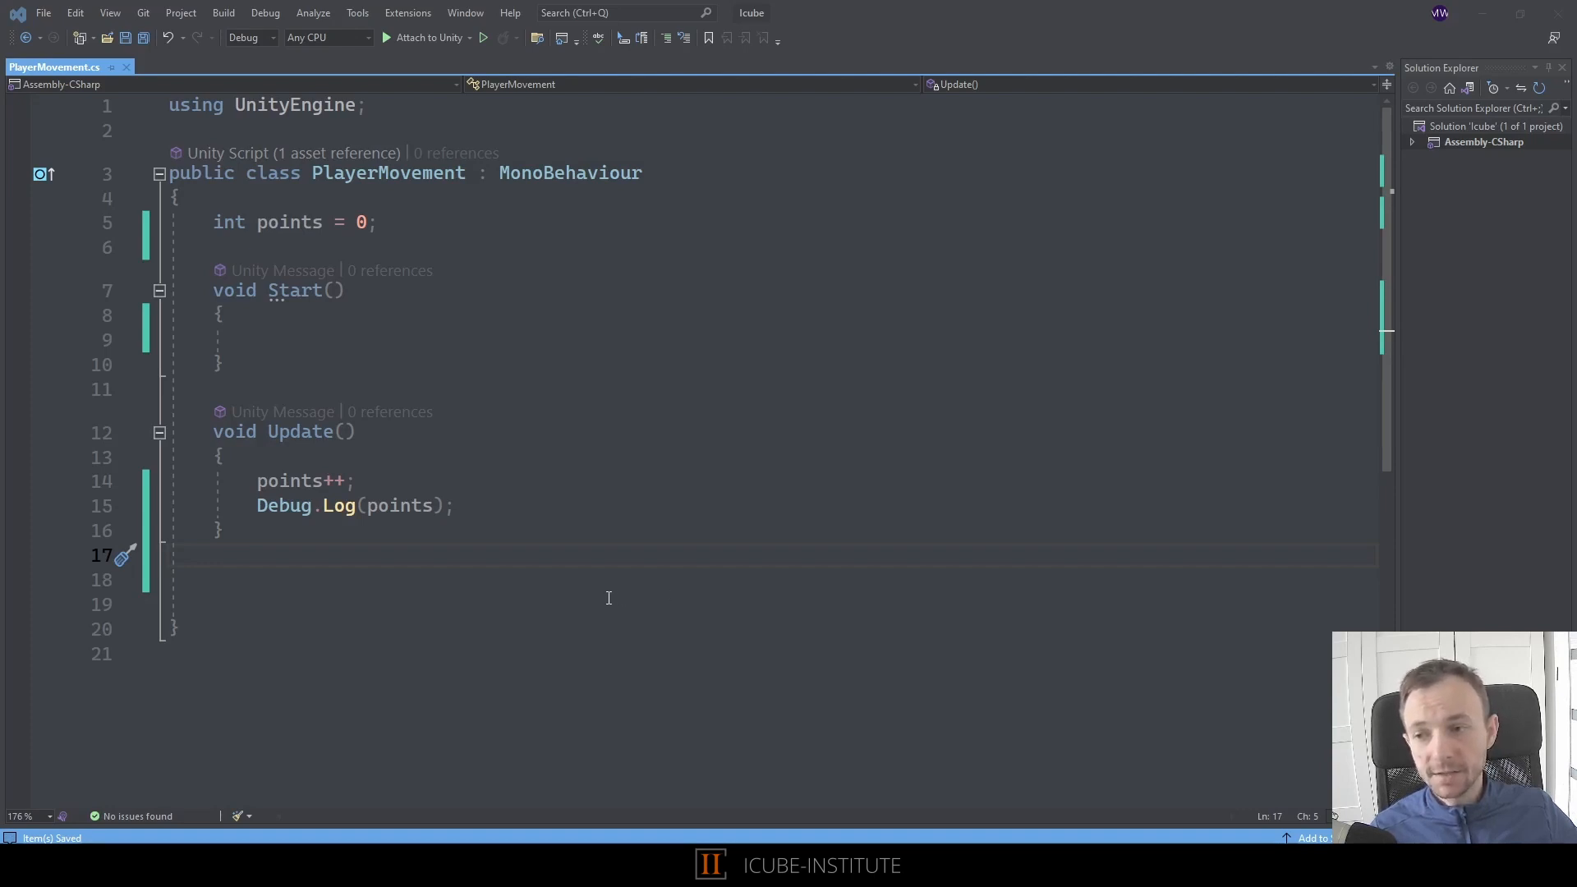
mouse_move(259, 360)
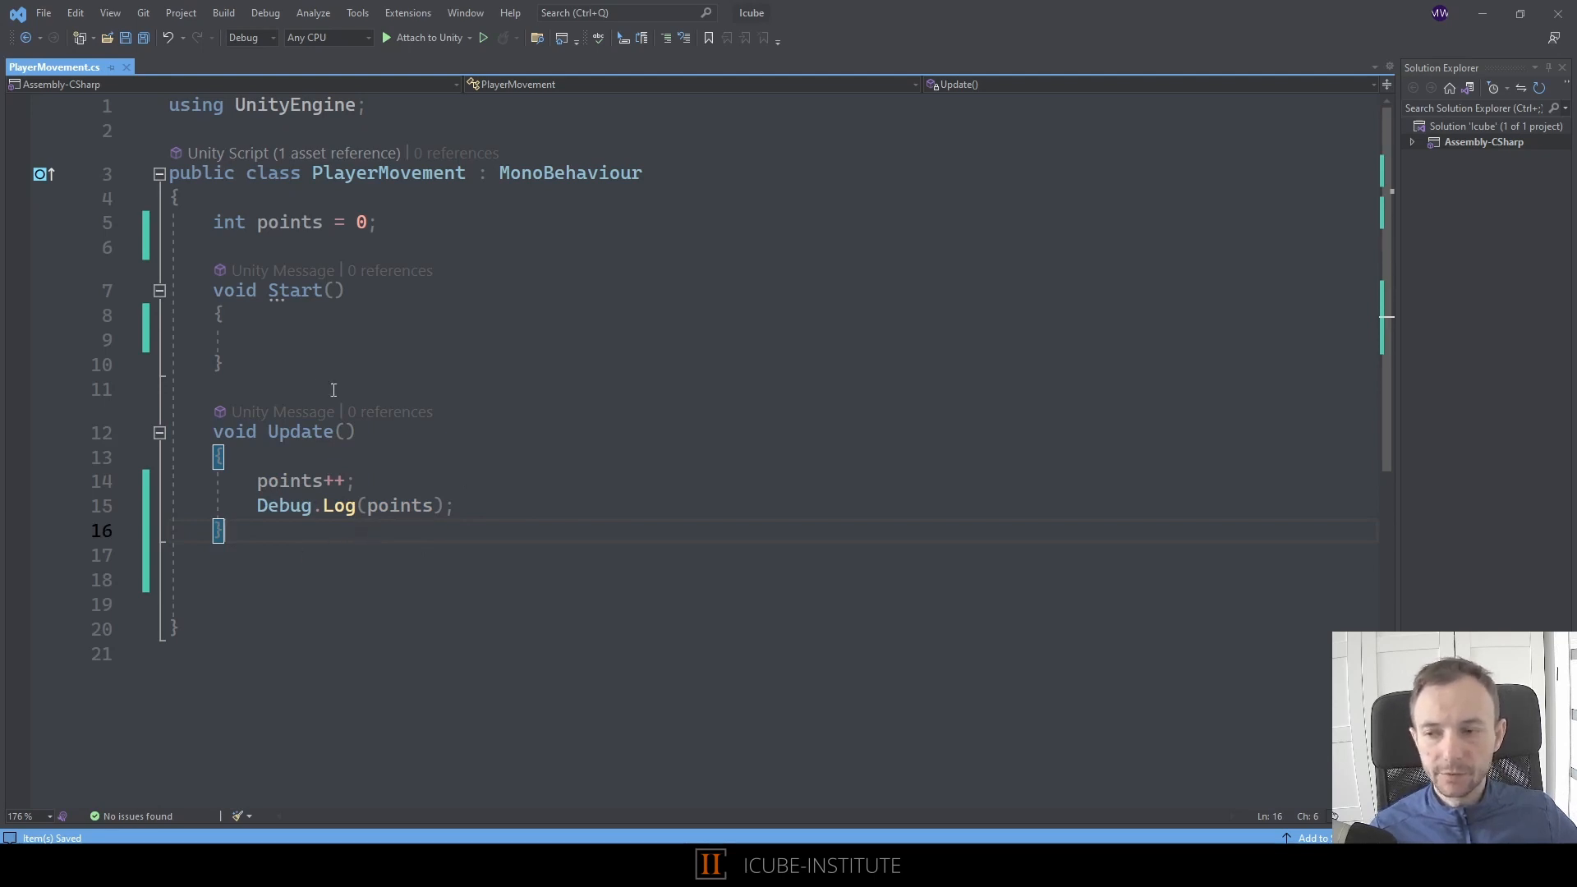
mouse_move(473, 506)
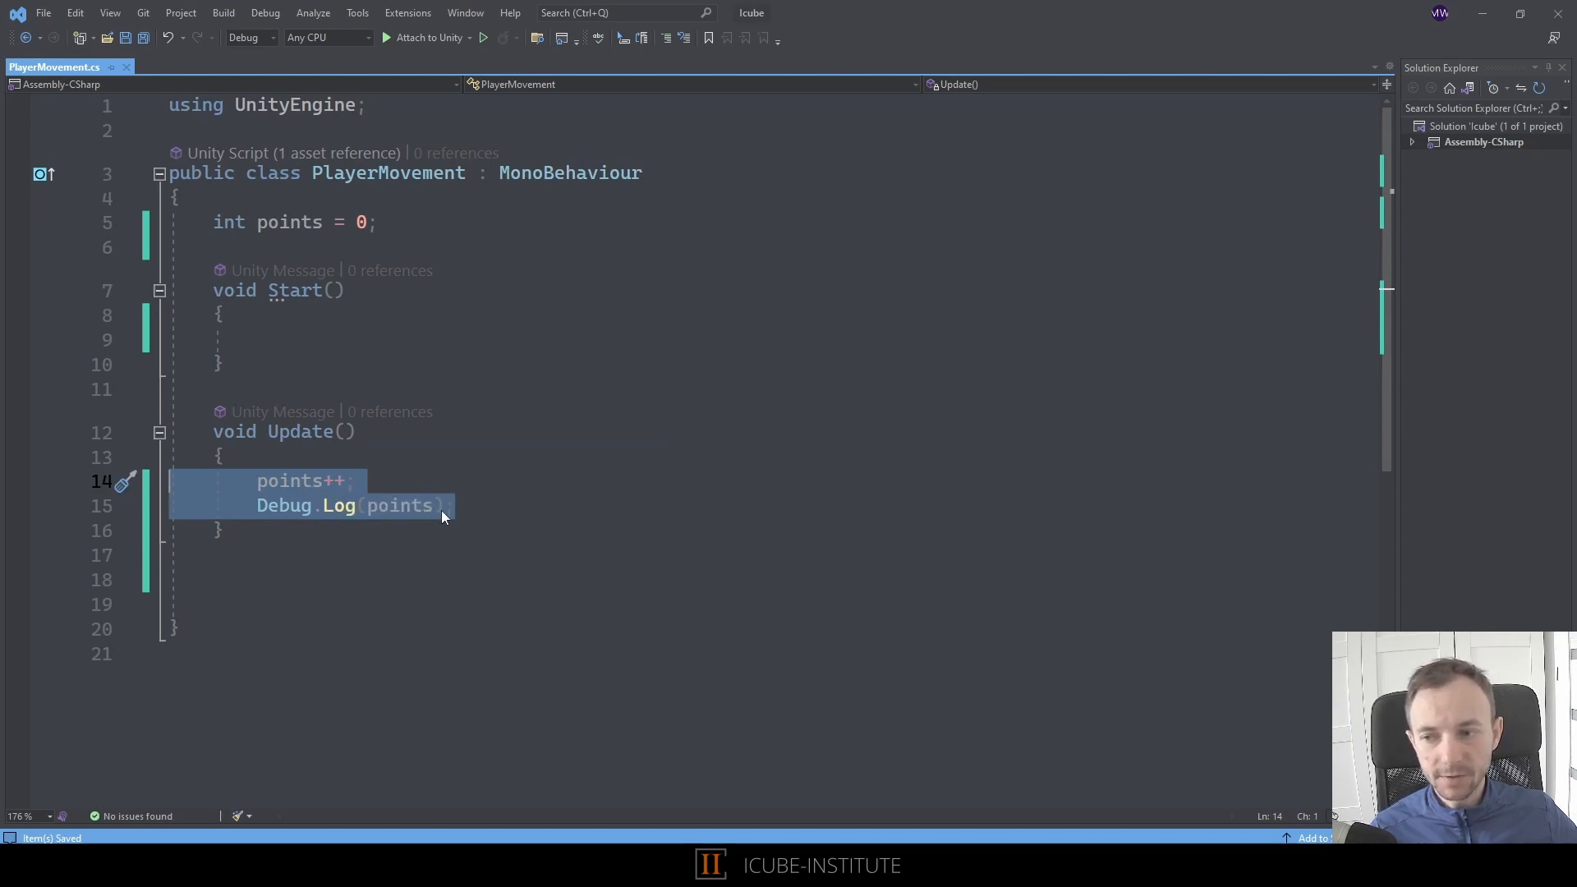
Below Update, add a blank line and write the void IncreasePoints() method with braces
left_click(597, 506)
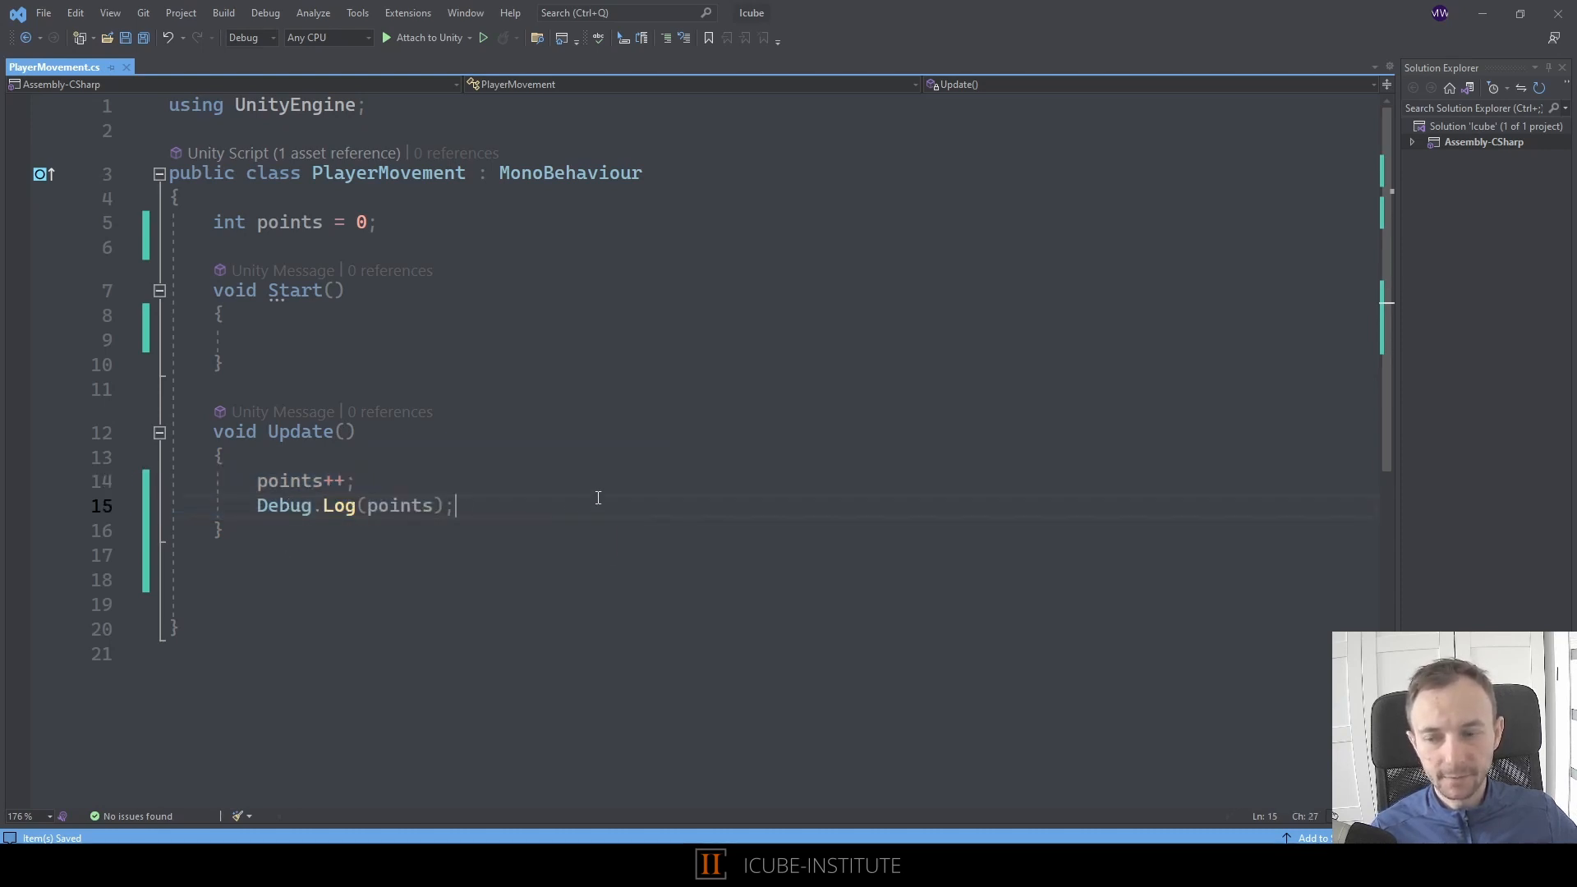
left_click(488, 554)
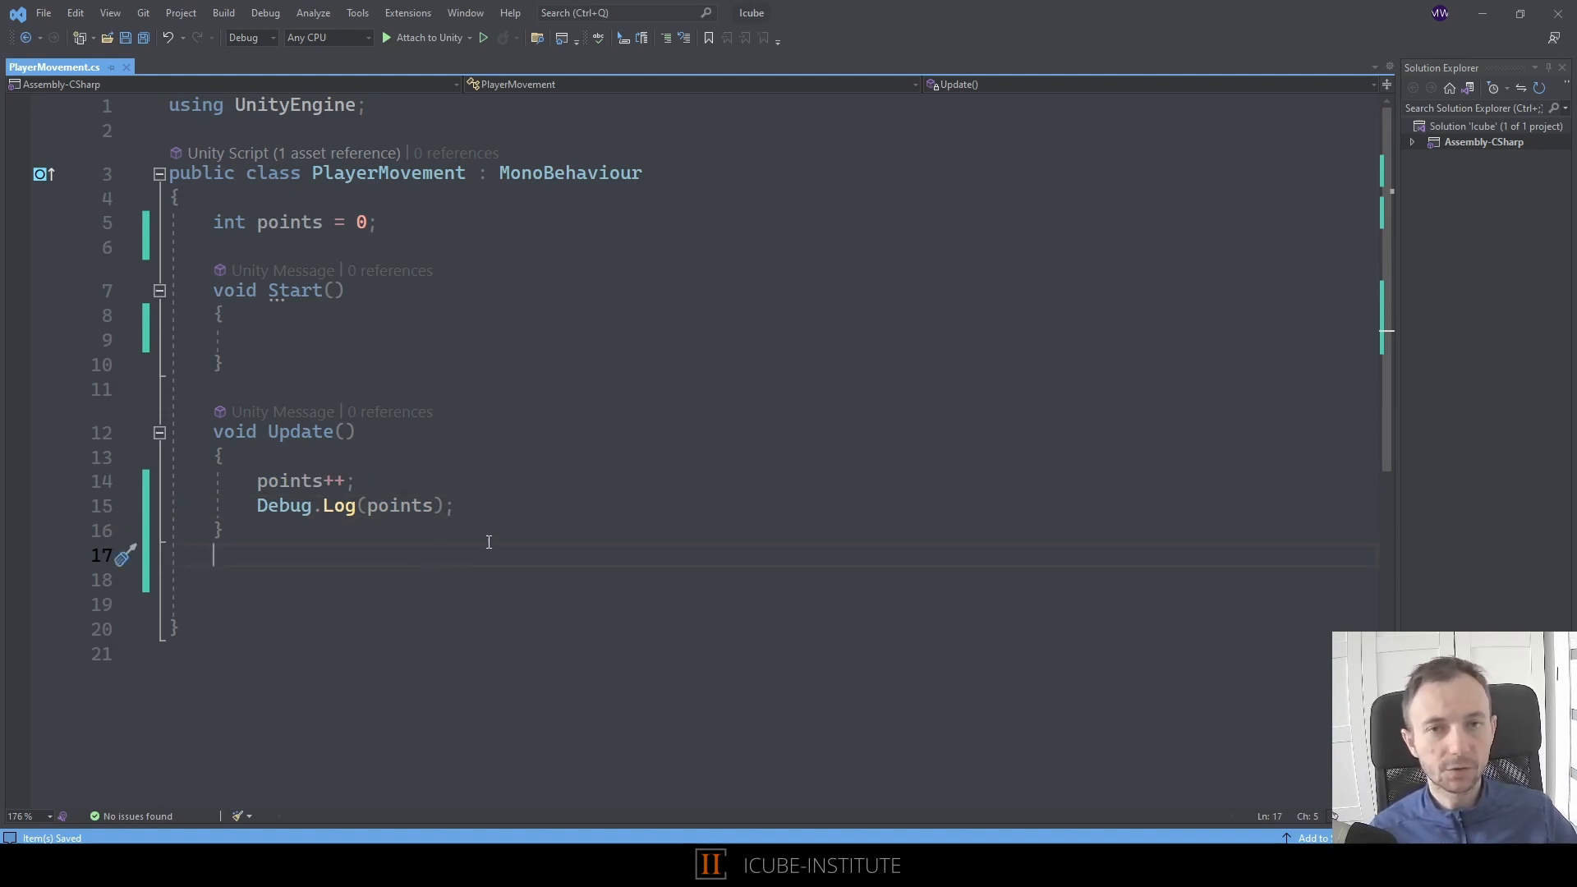
key("Return")
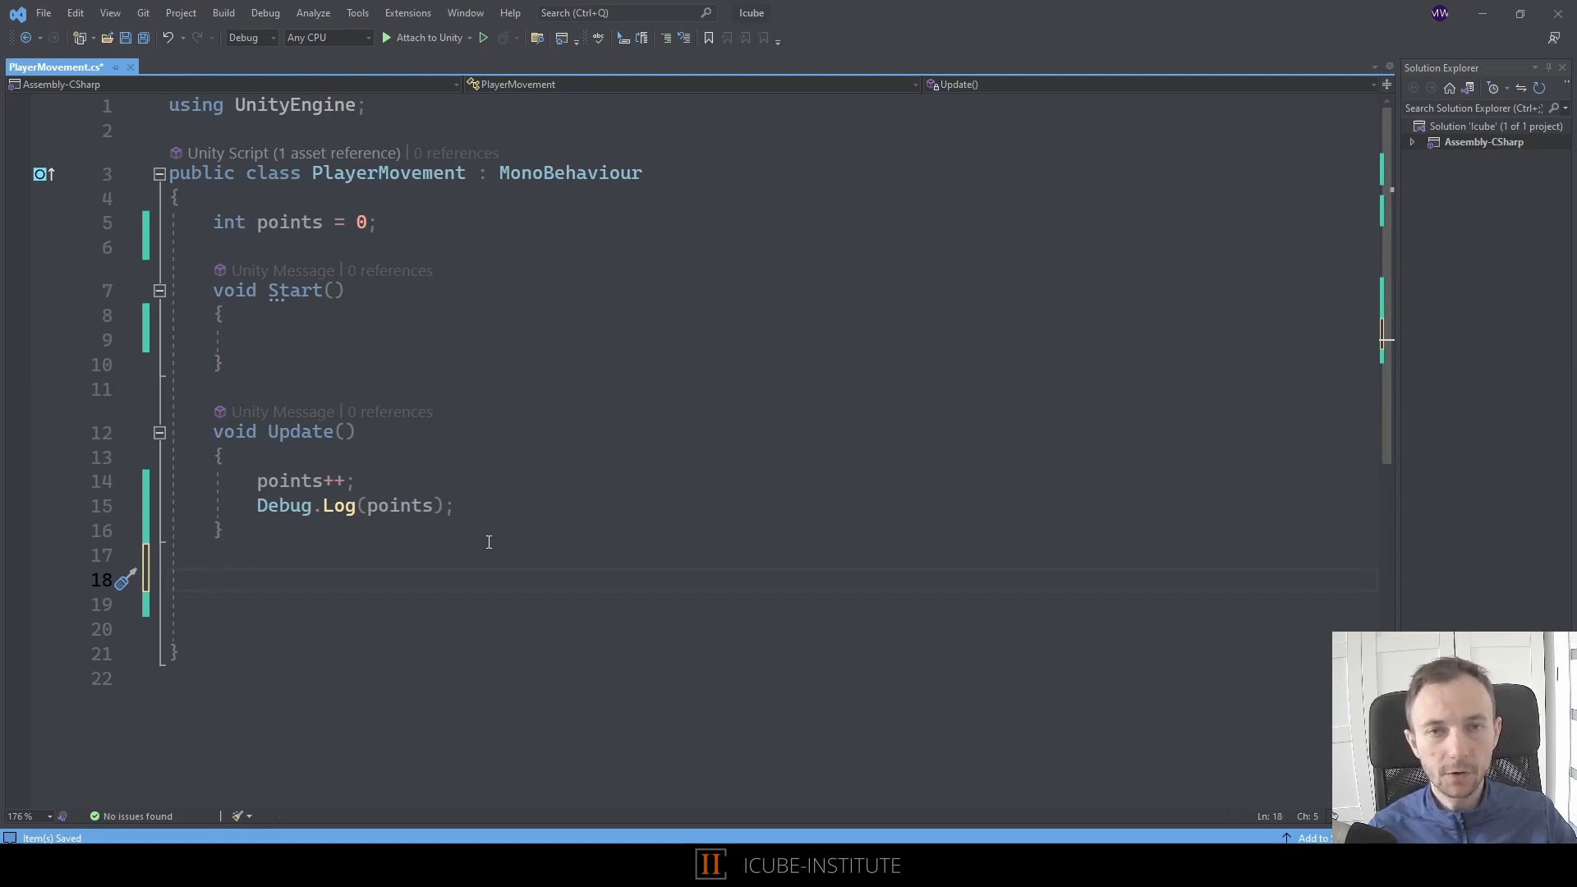
mouse_move(290, 358)
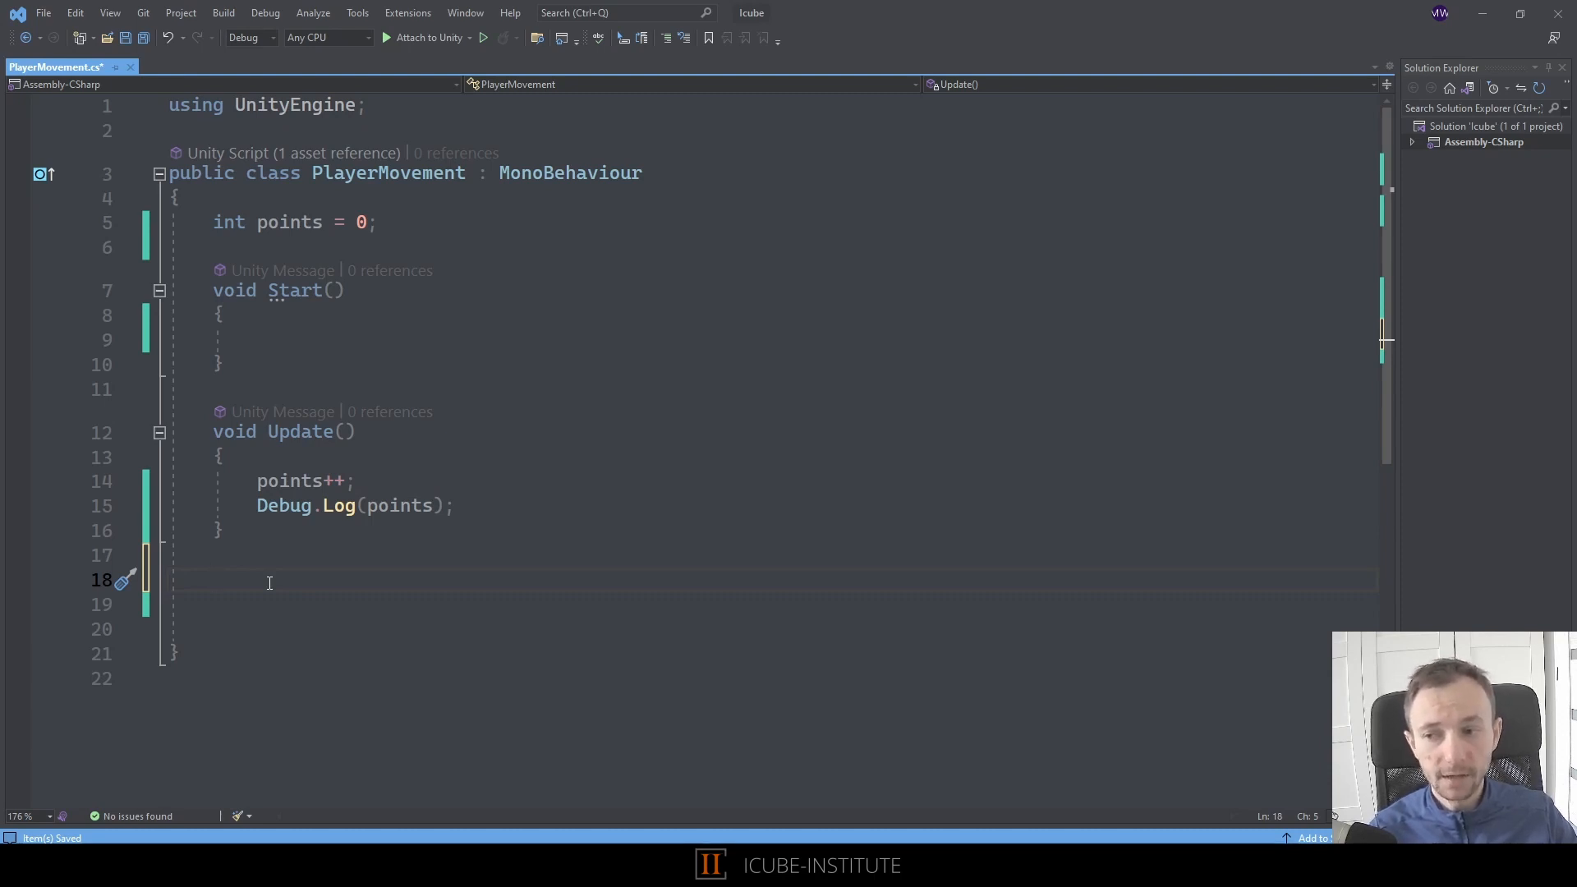
type("v")
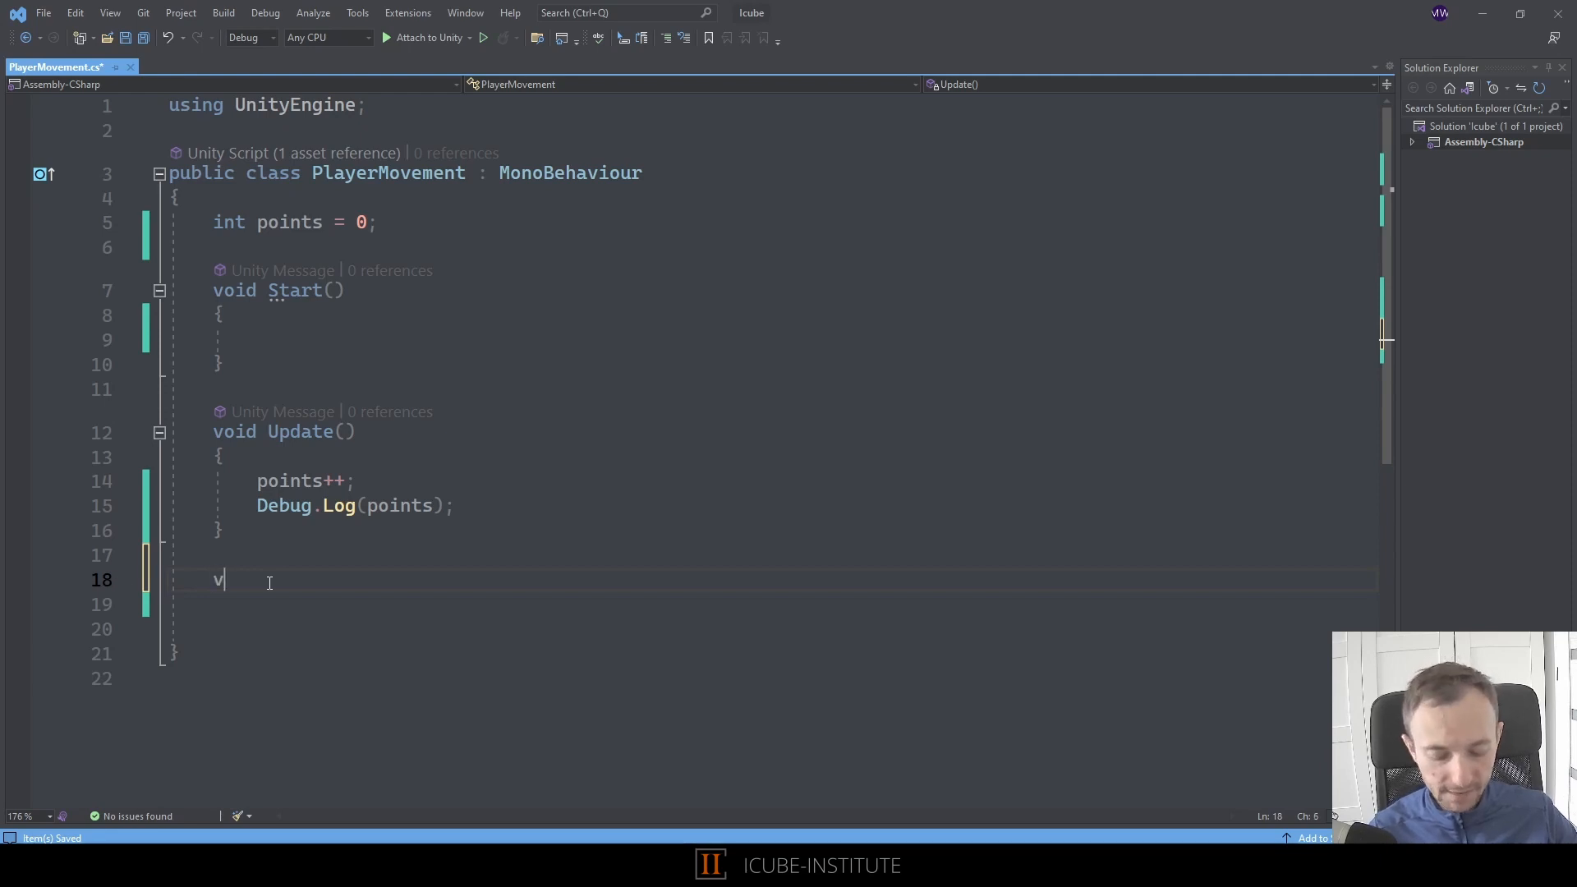
type("oid Incre")
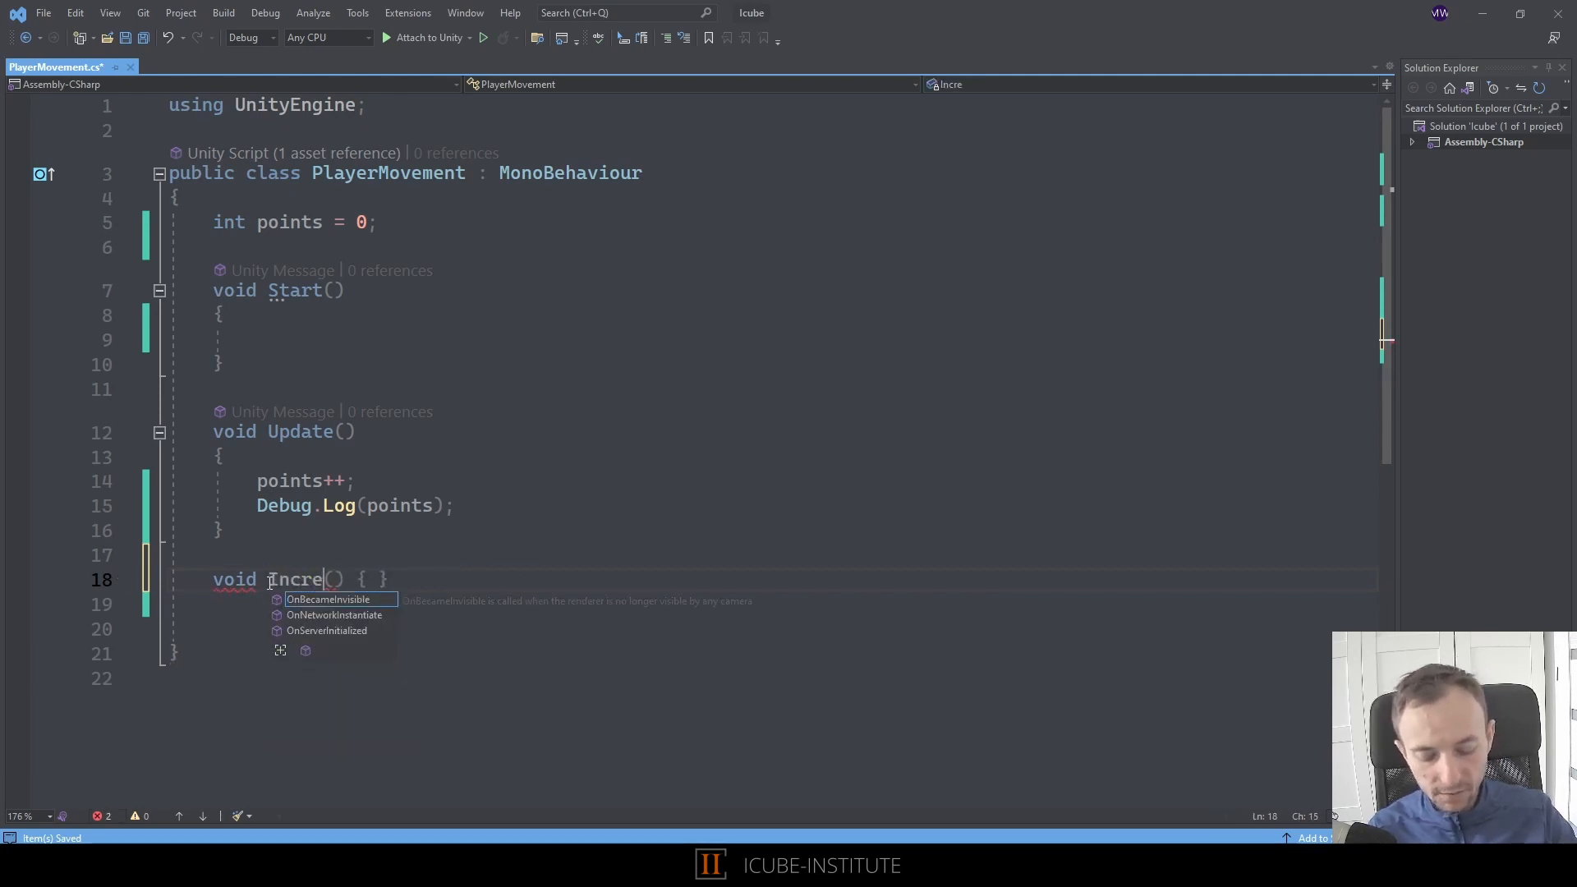
type("asePoints(")
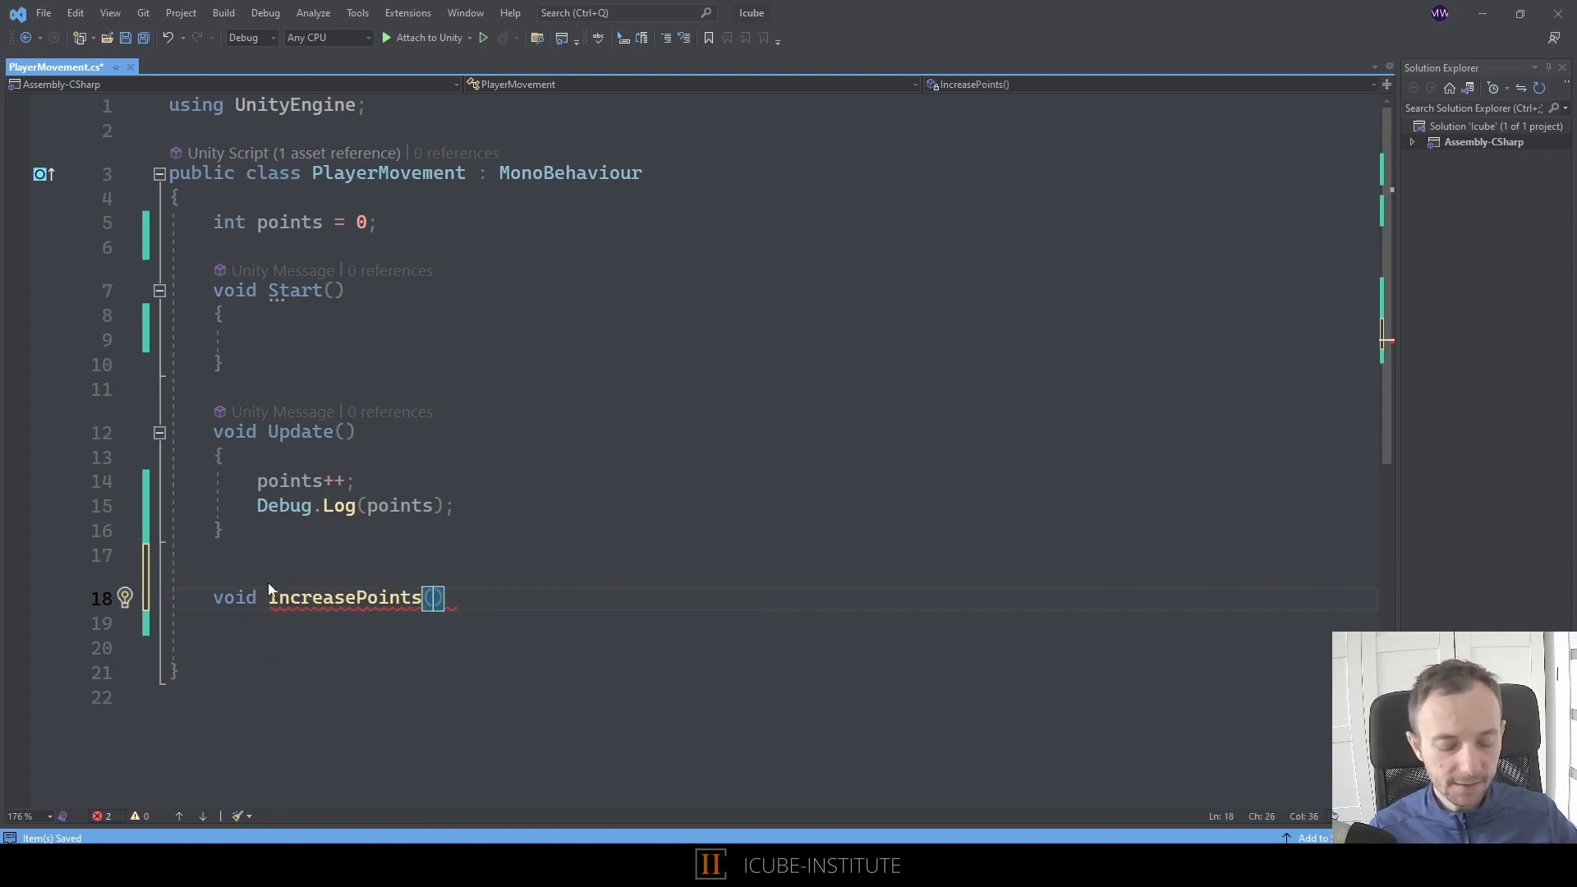
type("points = points - 1;")
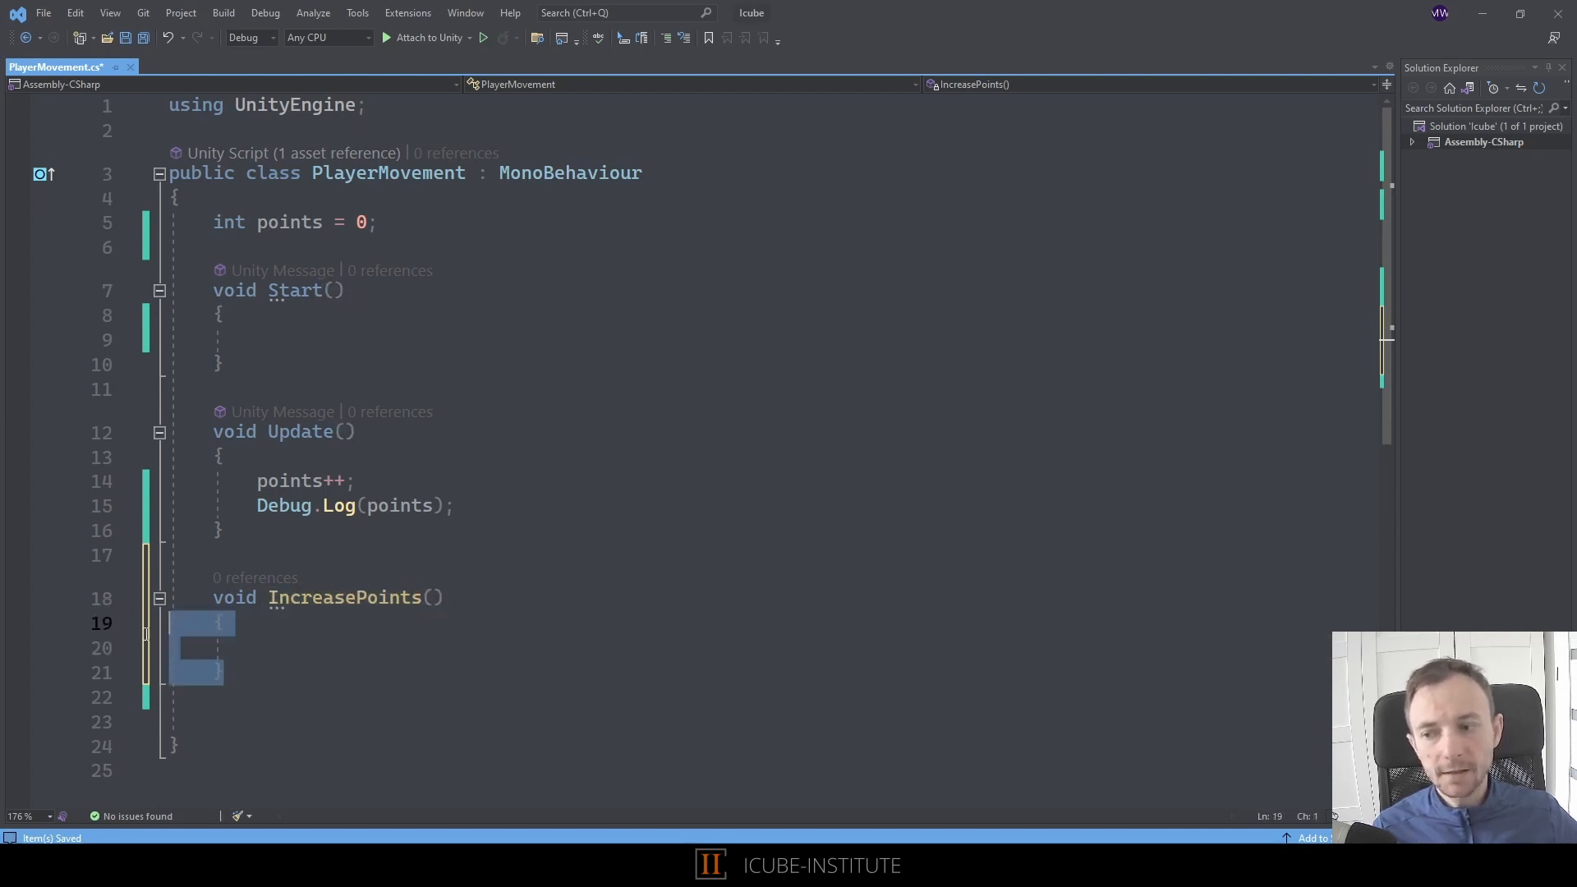
mouse_move(463, 666)
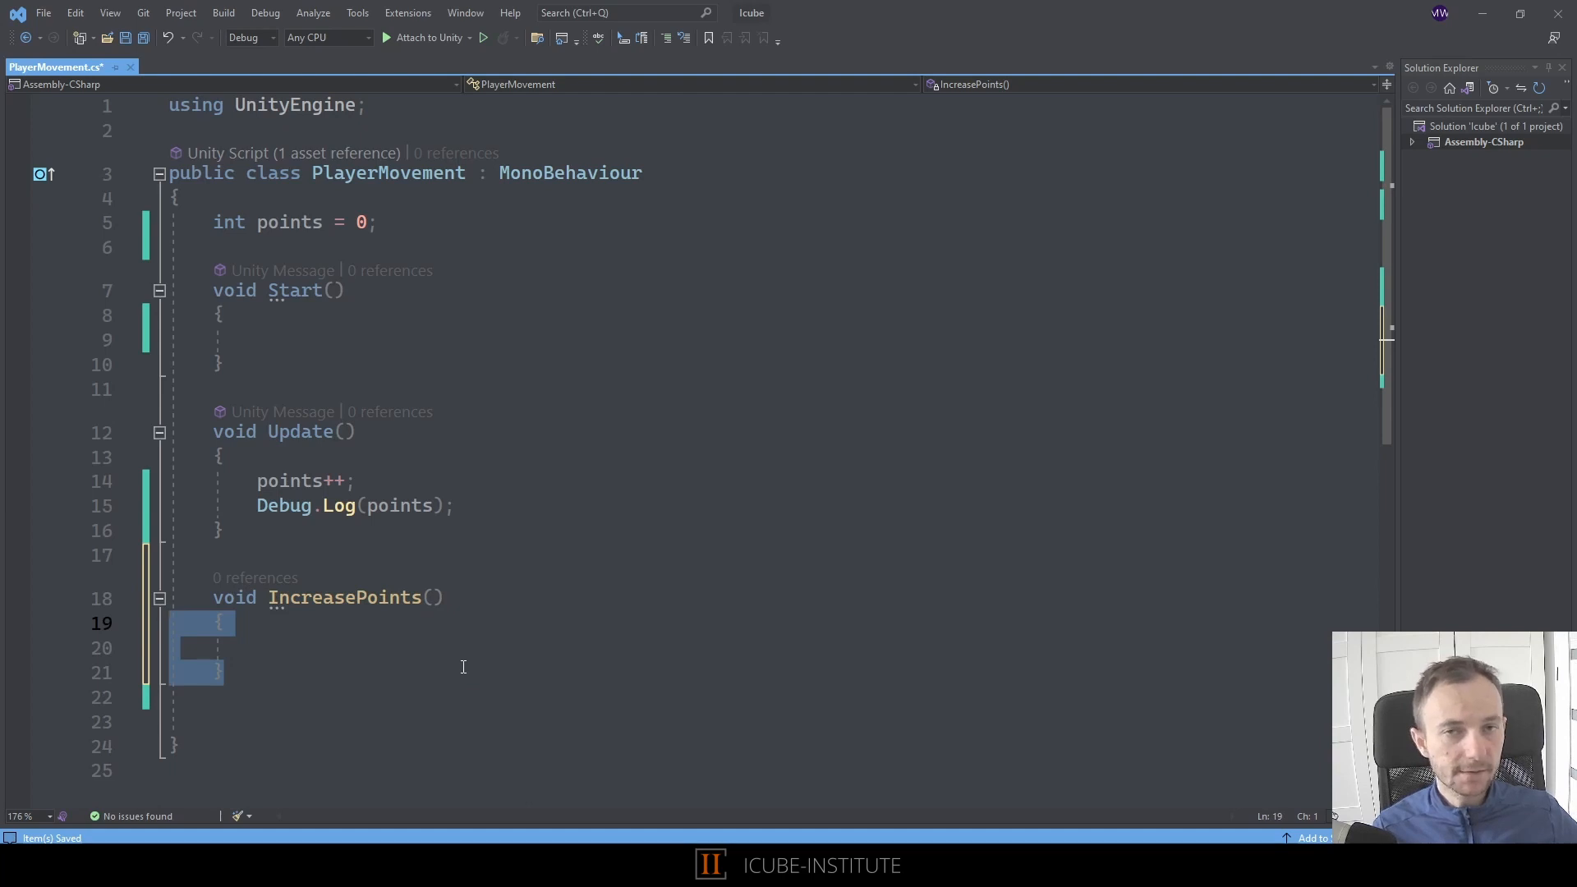
Move points++ and Debug.Log(points) from Update into the IncreasePoints body
left_click(332, 646)
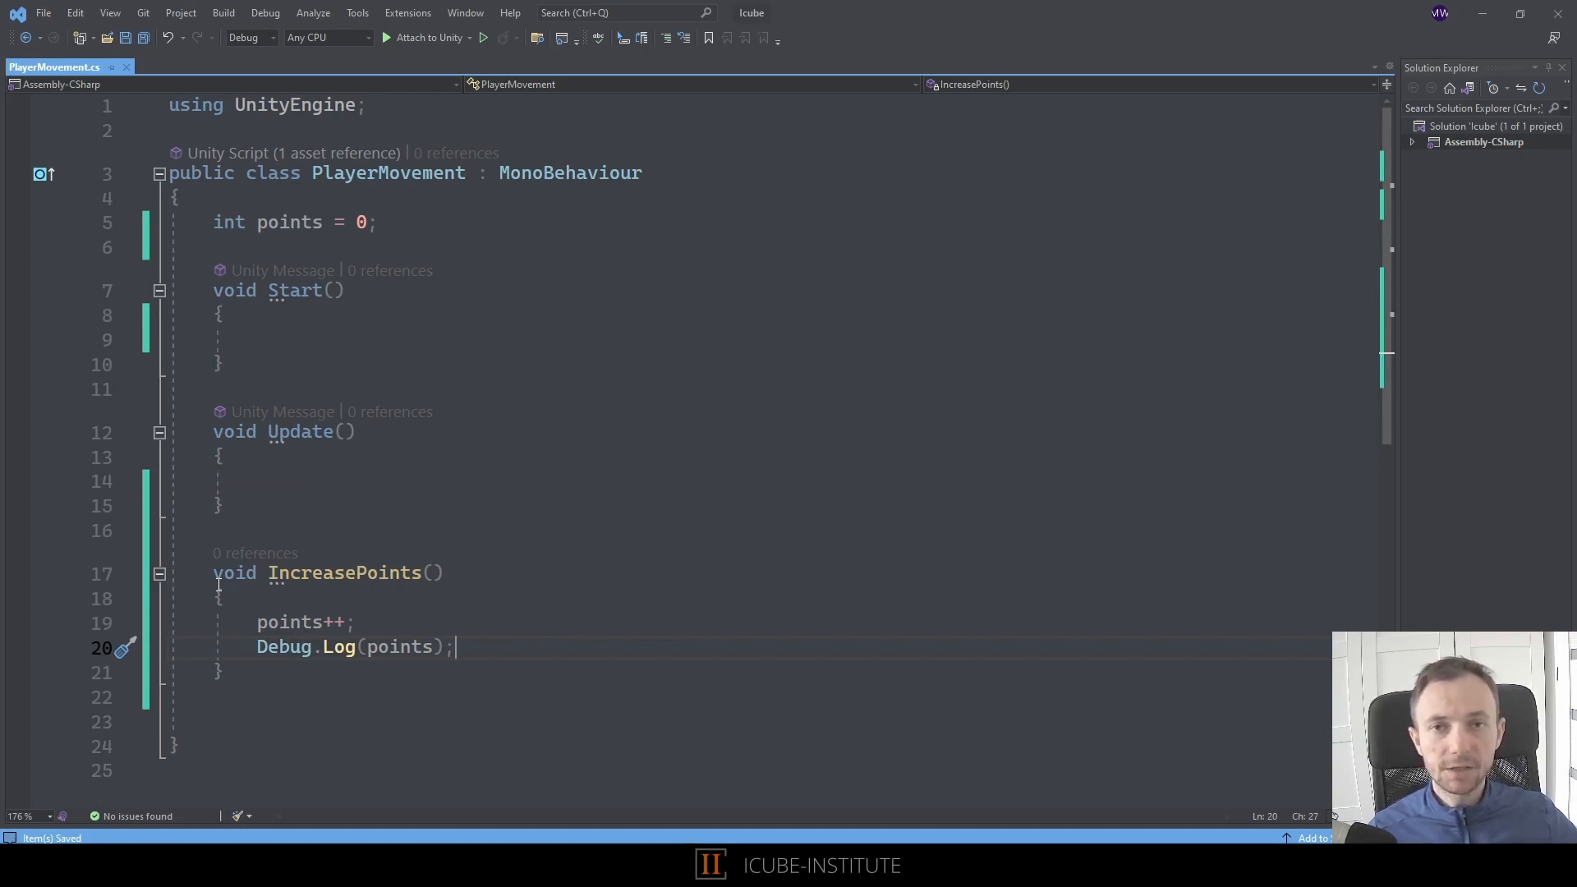
mouse_move(97, 523)
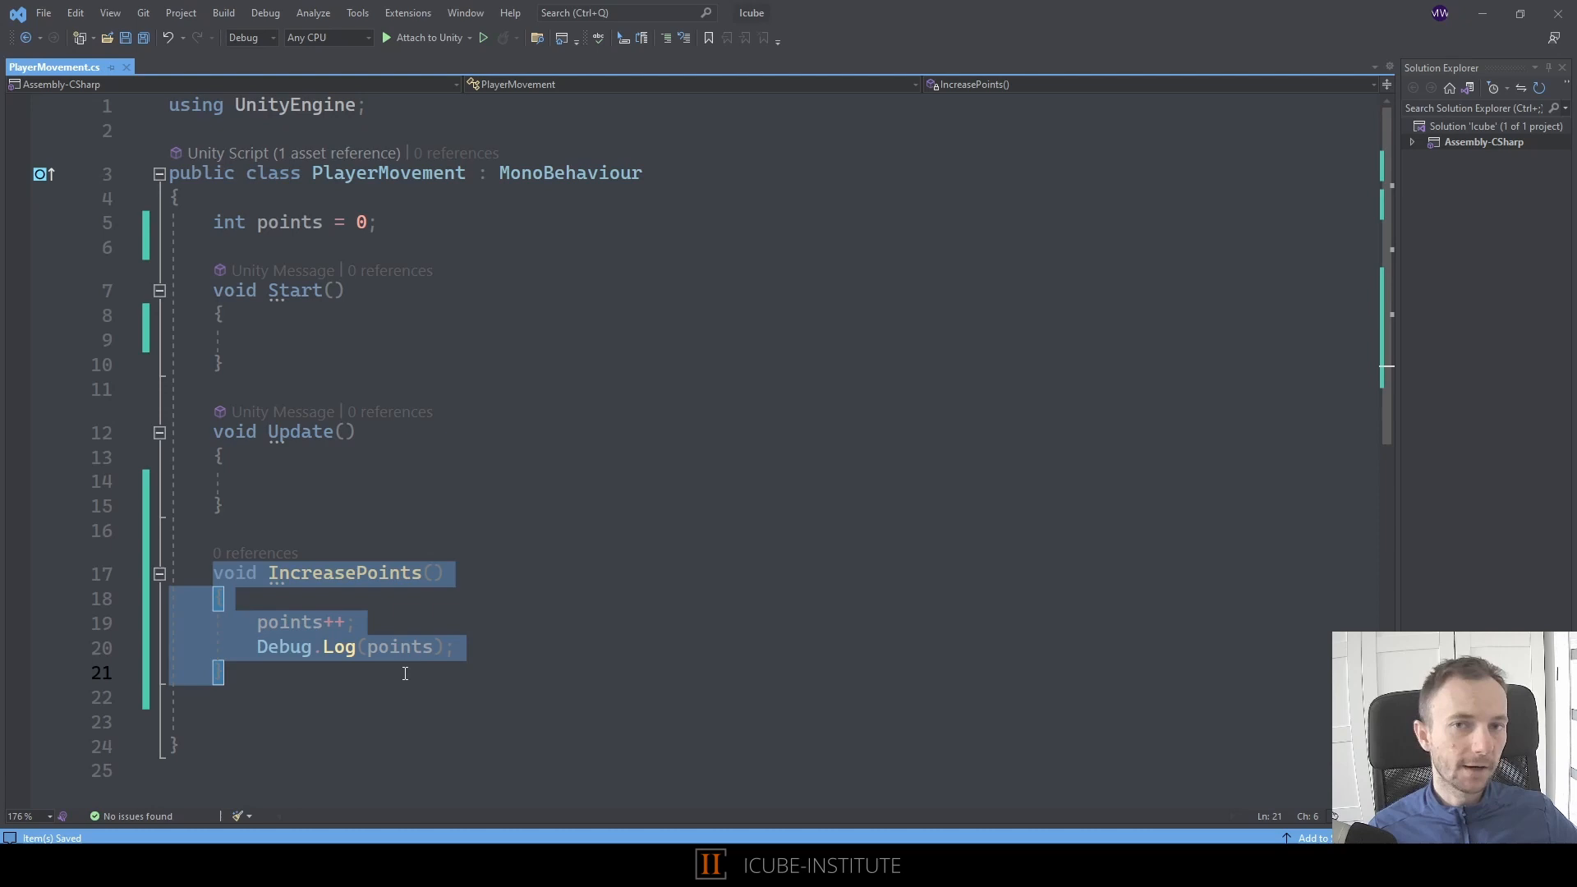
mouse_move(175, 599)
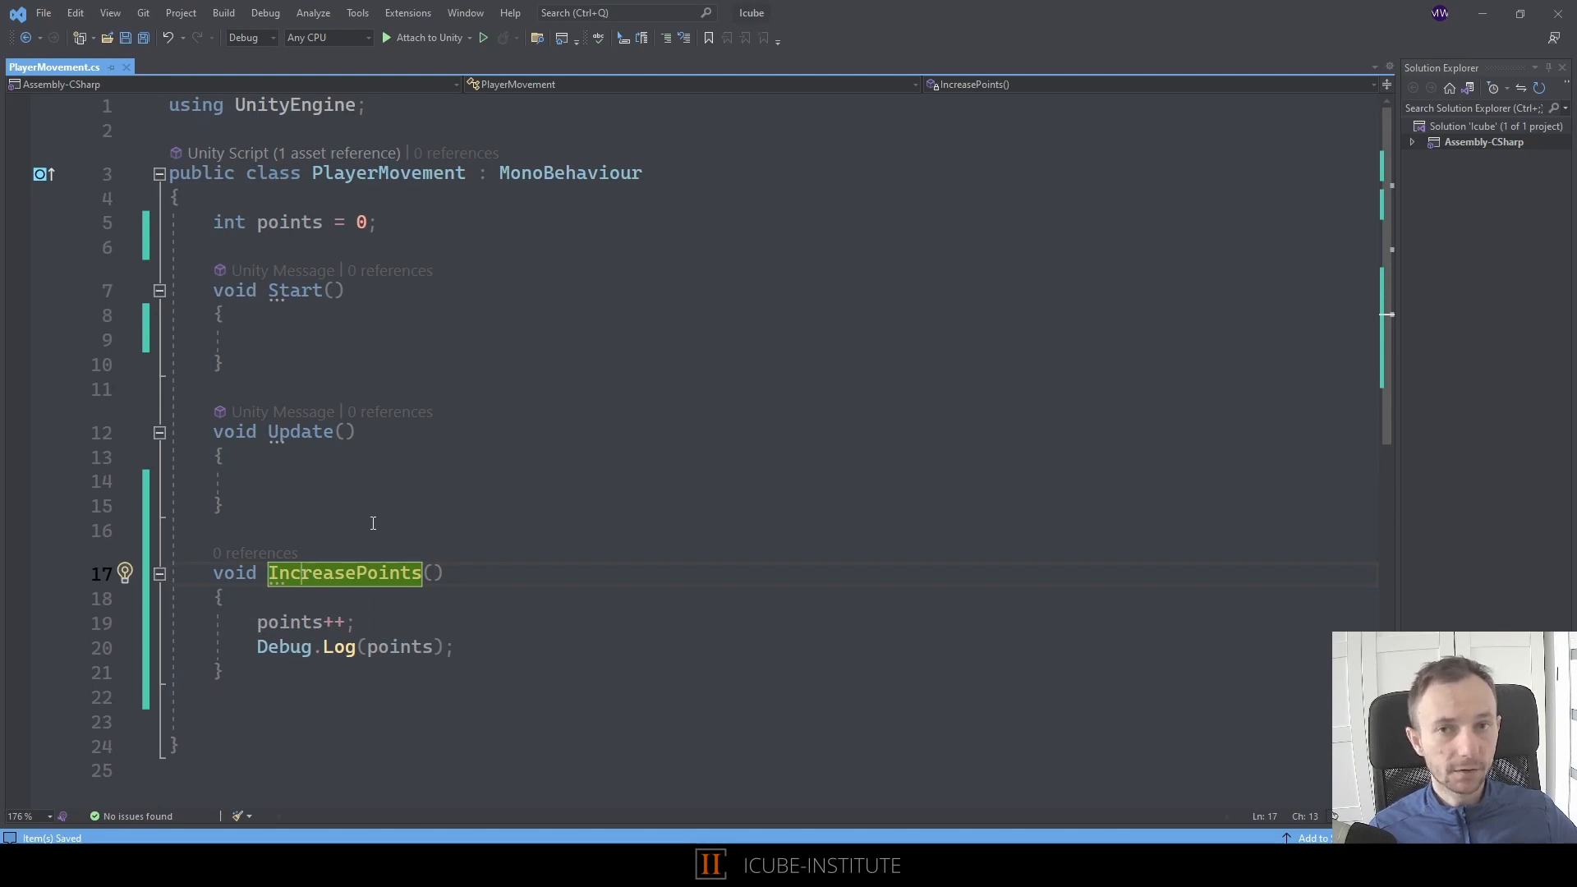
left_click(267, 337)
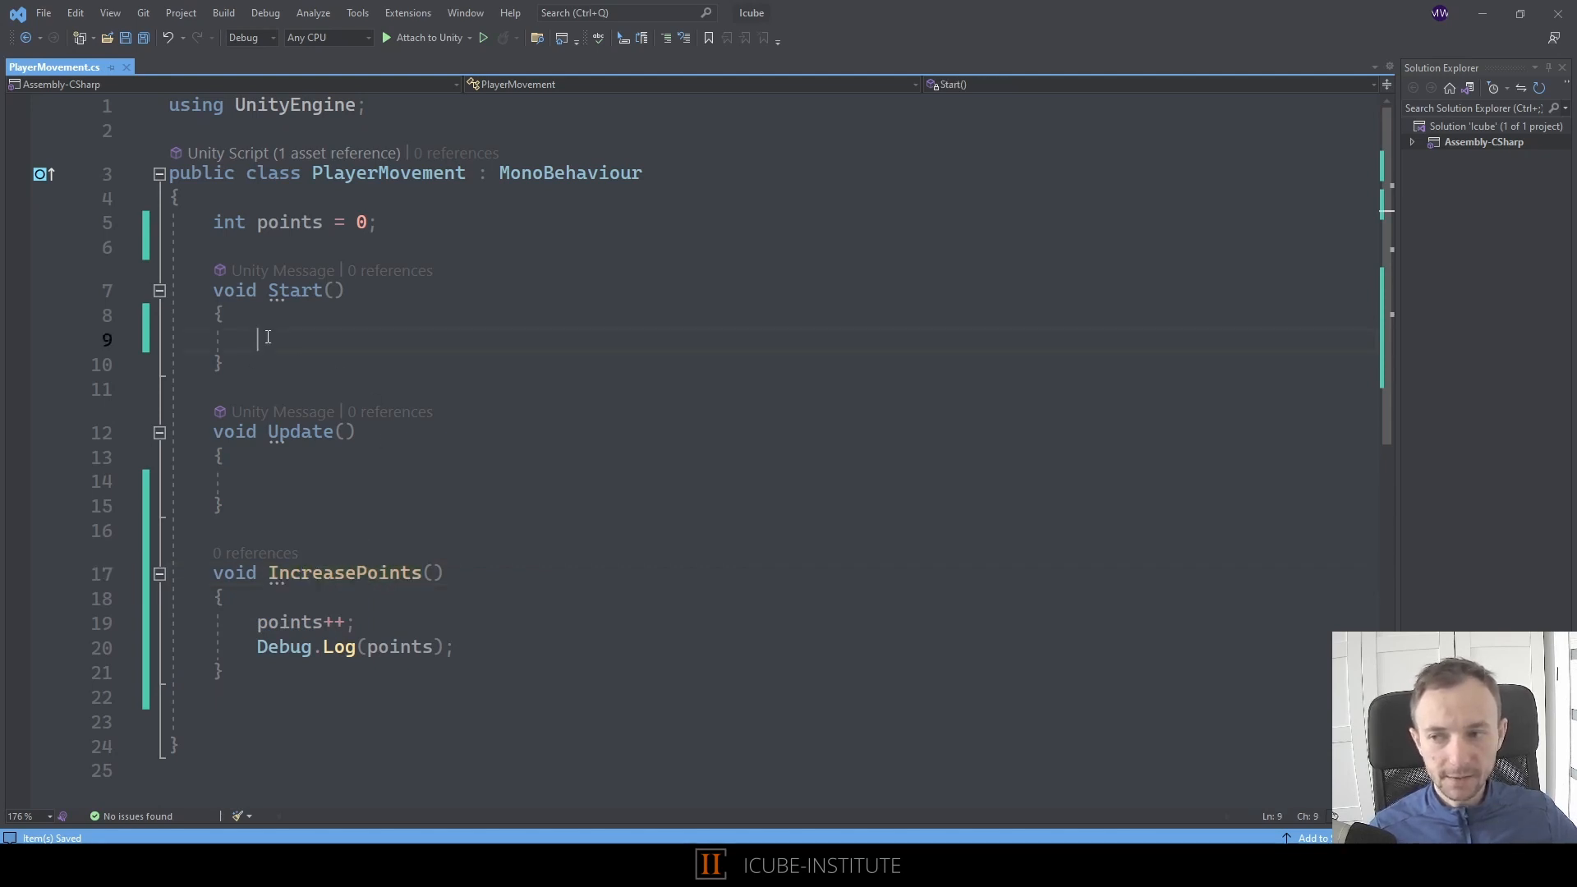
mouse_move(295, 291)
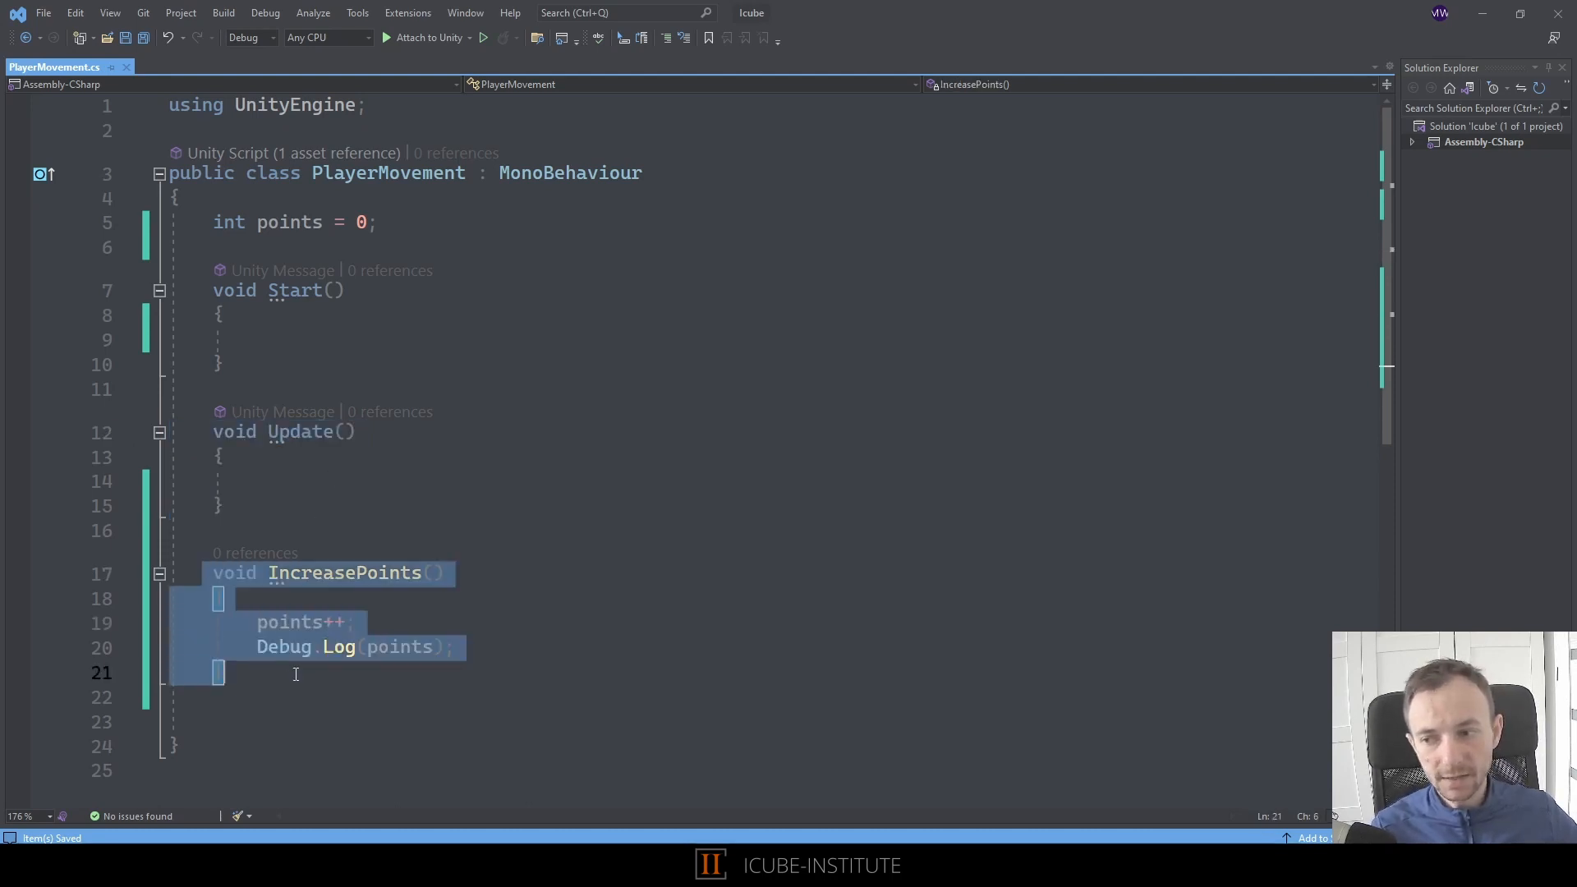
mouse_move(312, 479)
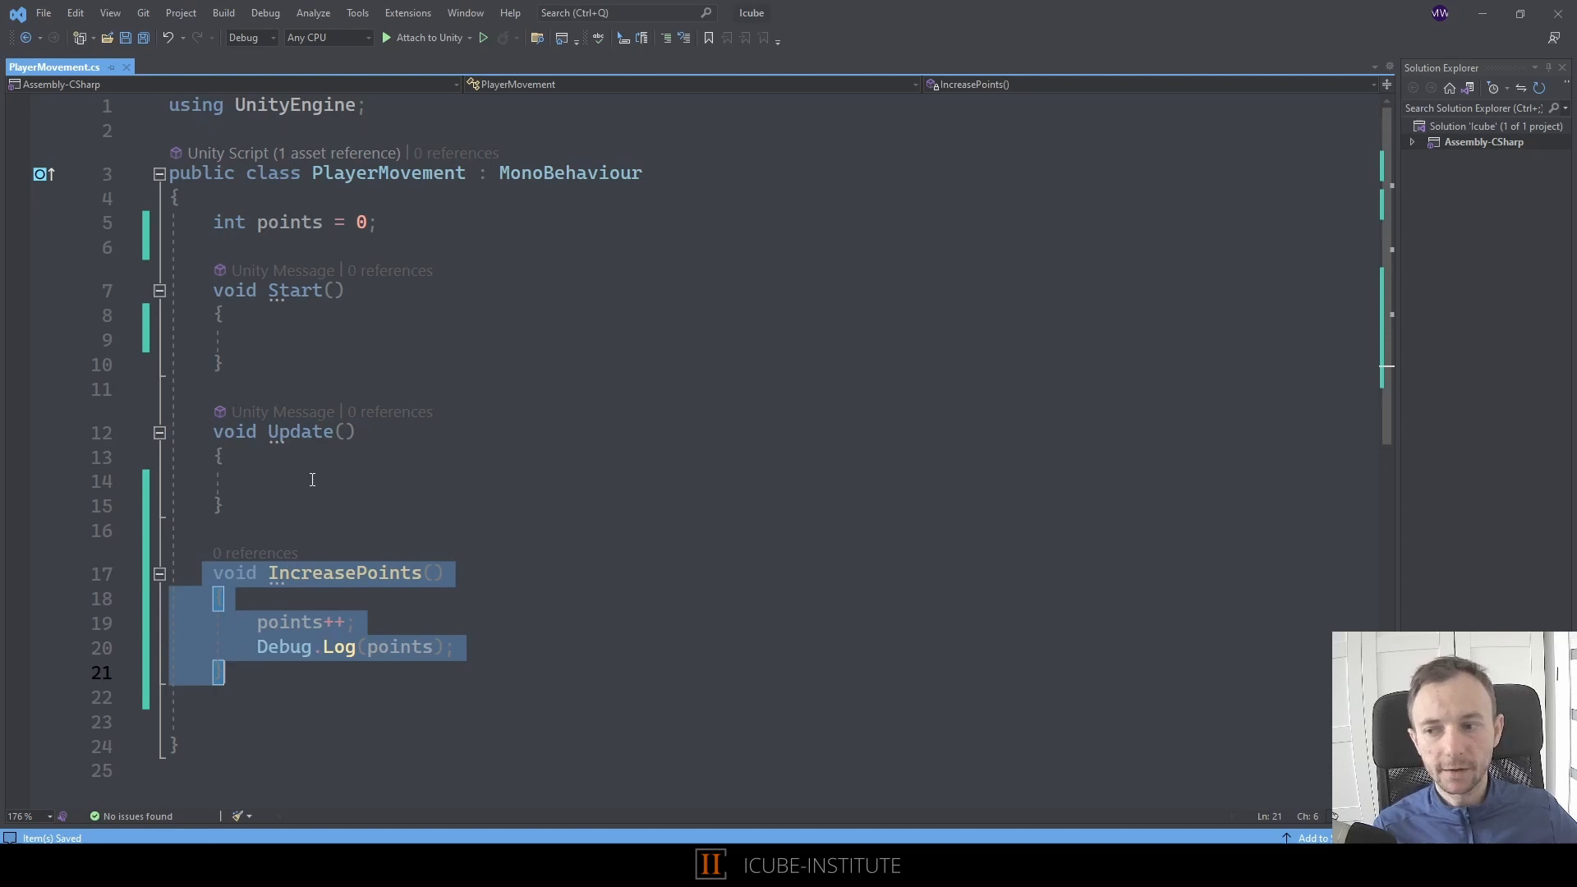
mouse_move(336, 470)
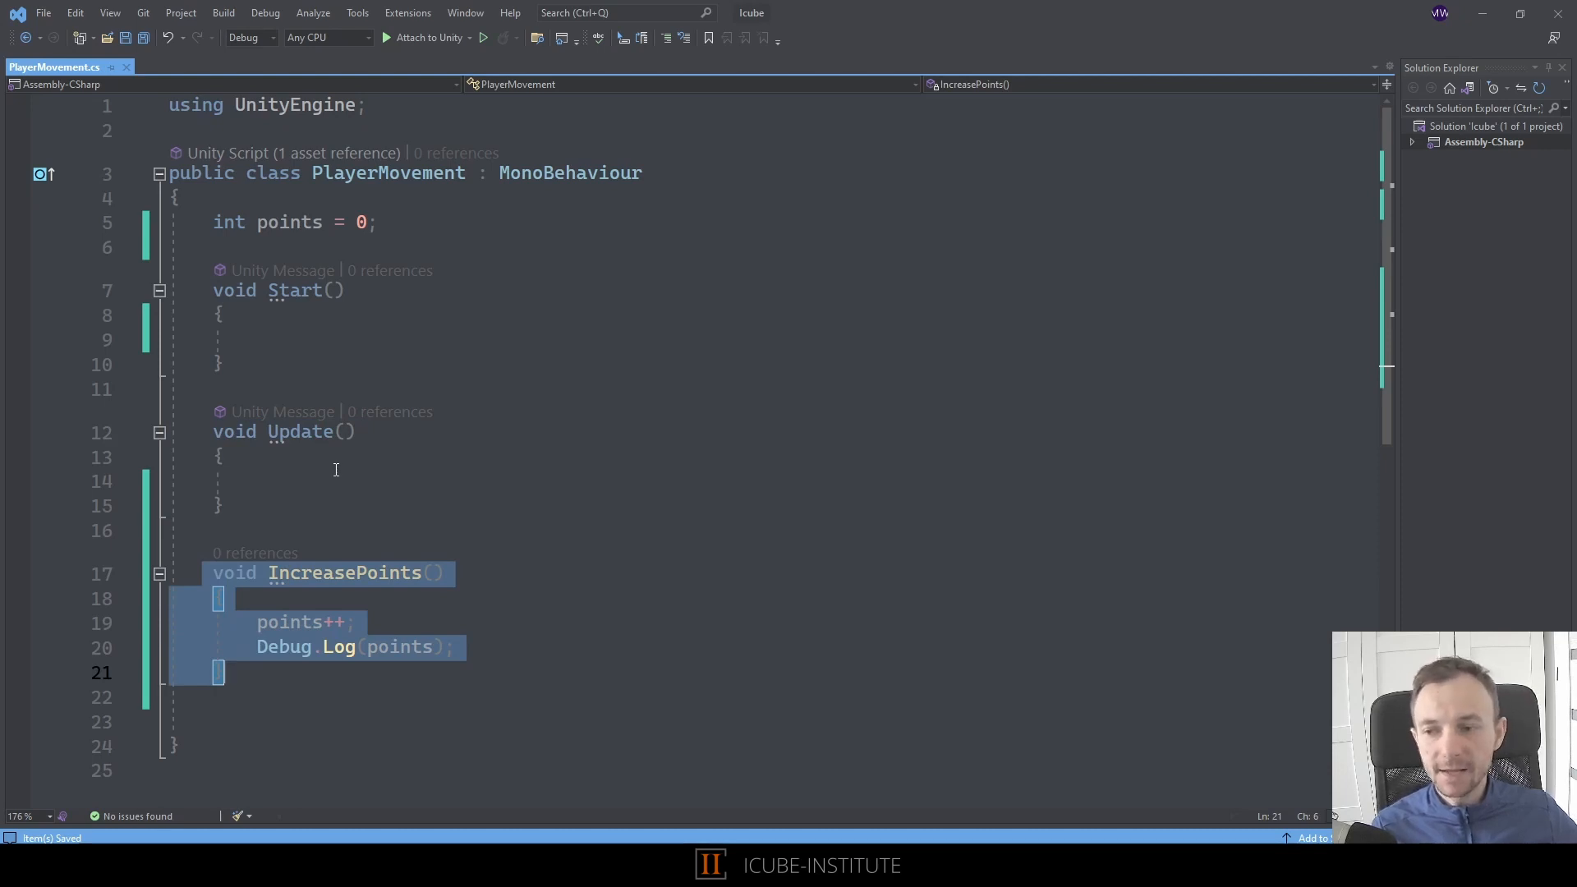
mouse_move(277, 456)
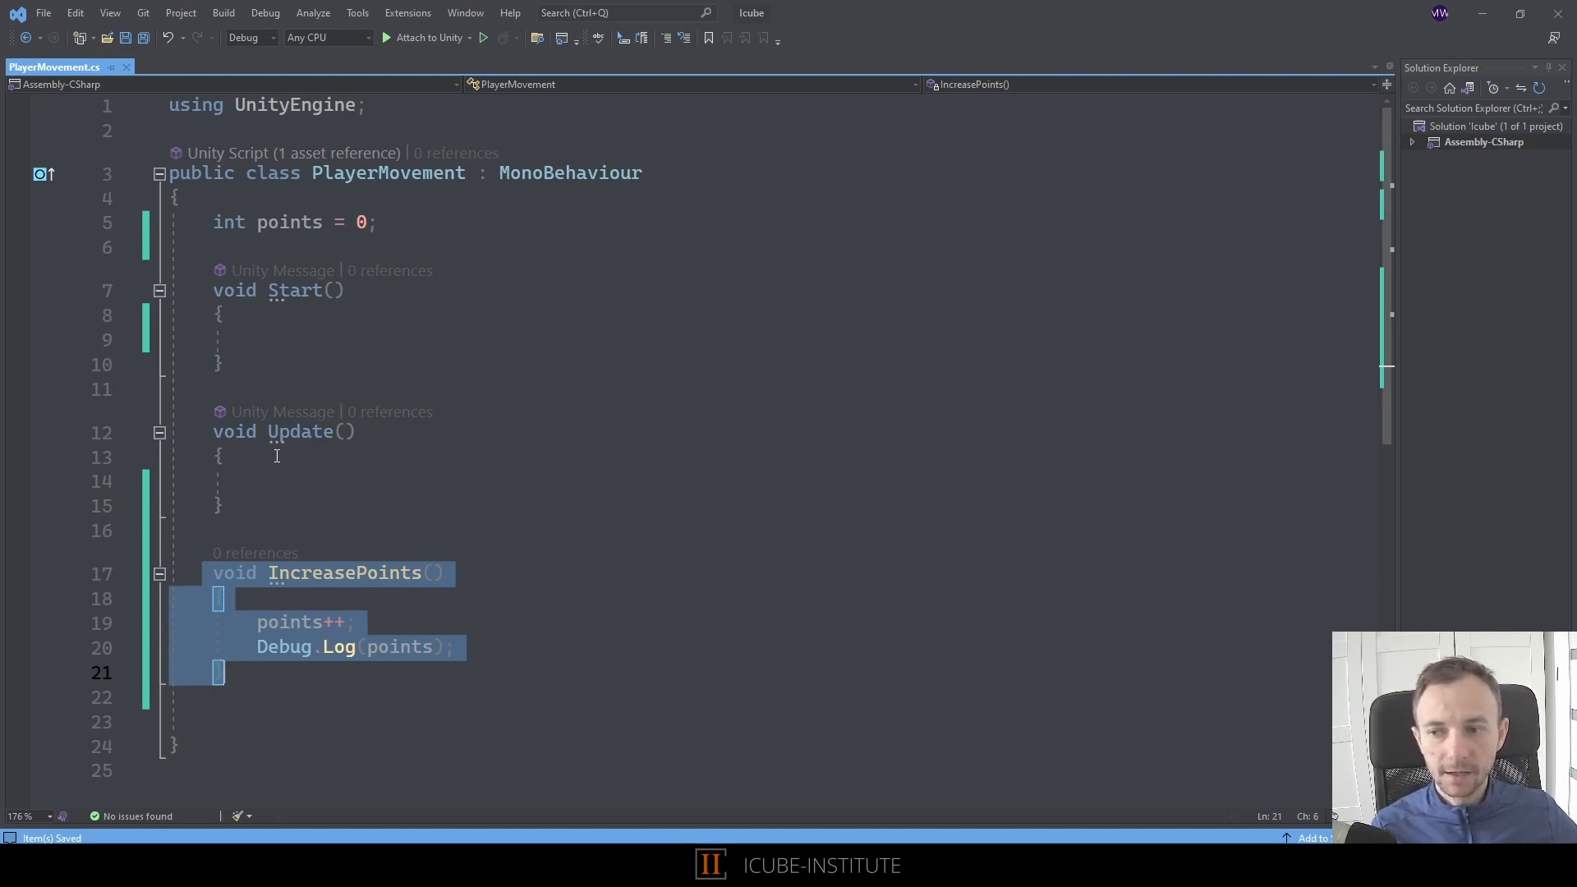
Add the line IncreasePoints(); inside the Update body
type("IncreasePoints();")
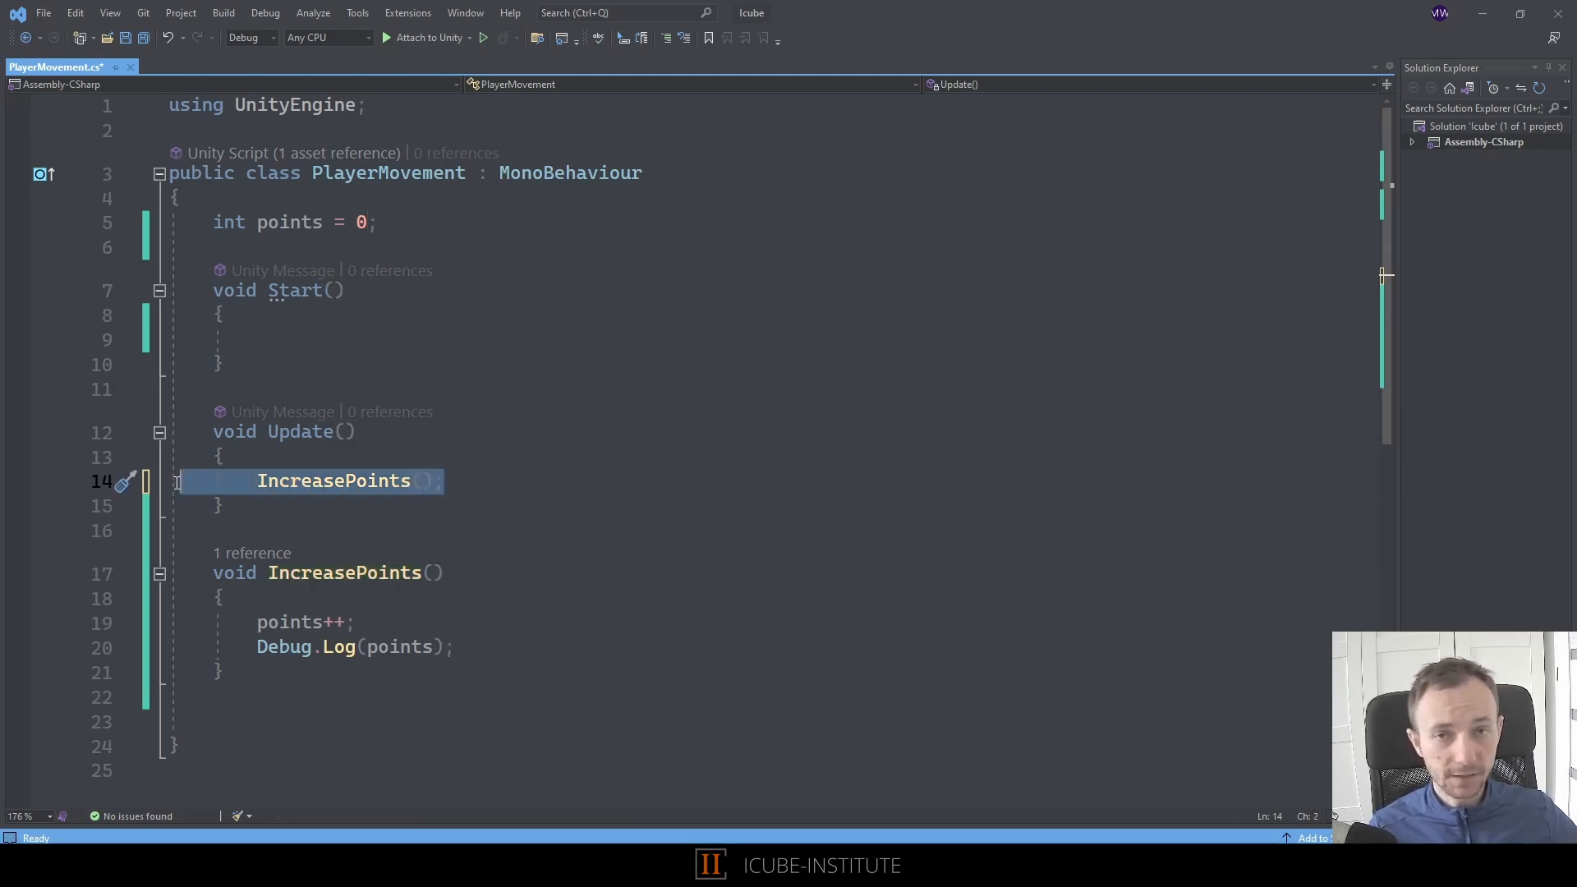
Save PlayerMovement.cs with Ctrl+S
key("ctrl+s")
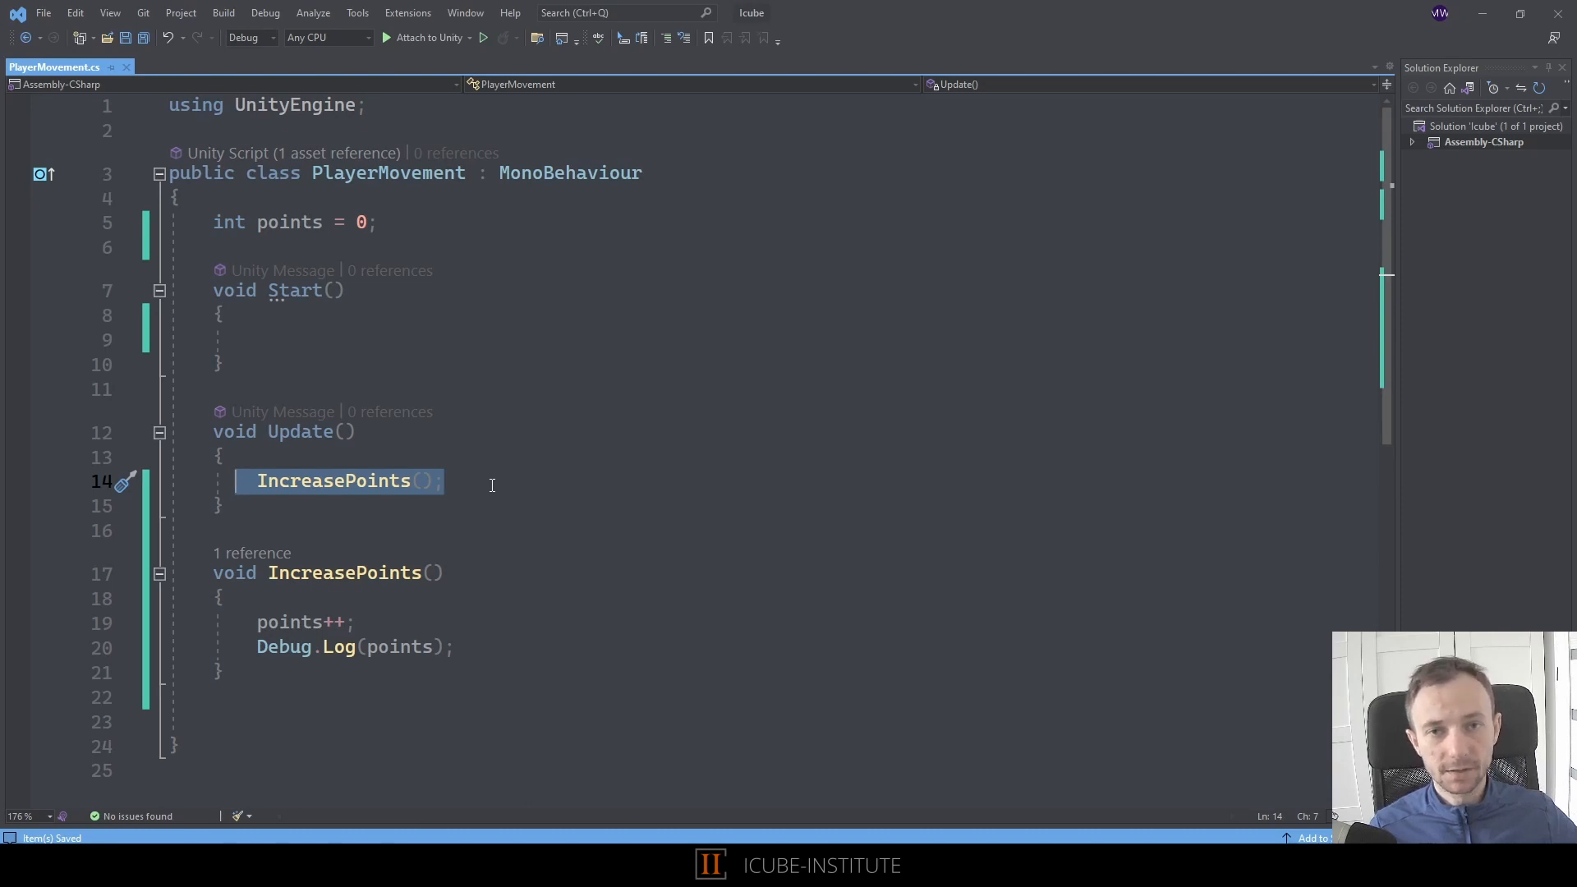
mouse_move(236, 511)
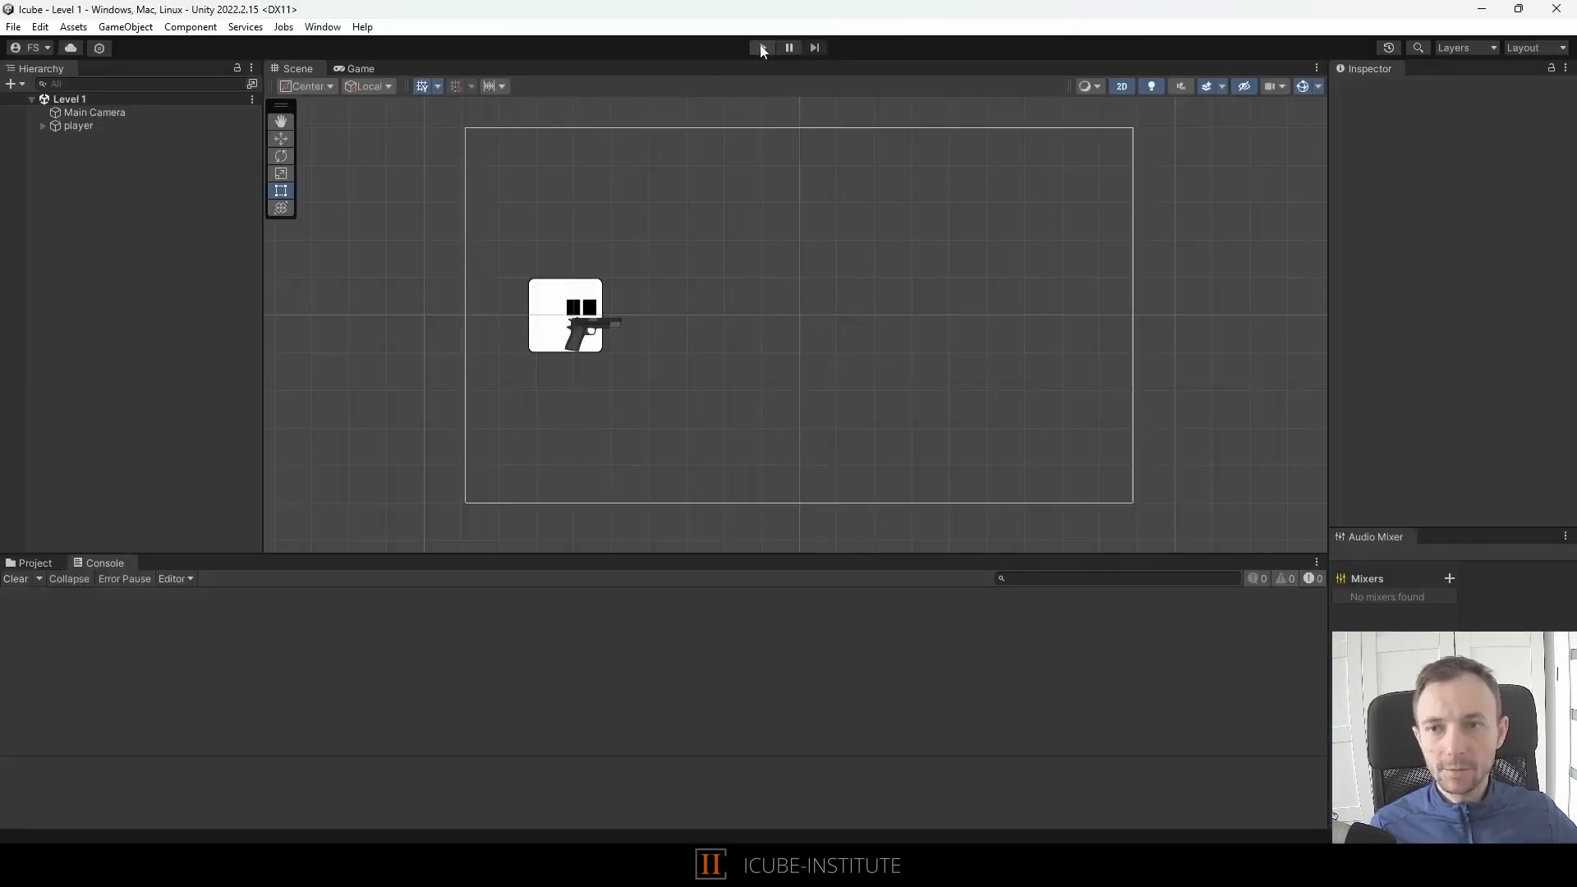
Enter play mode in Unity and watch the Console log rising point counts
left_click(761, 47)
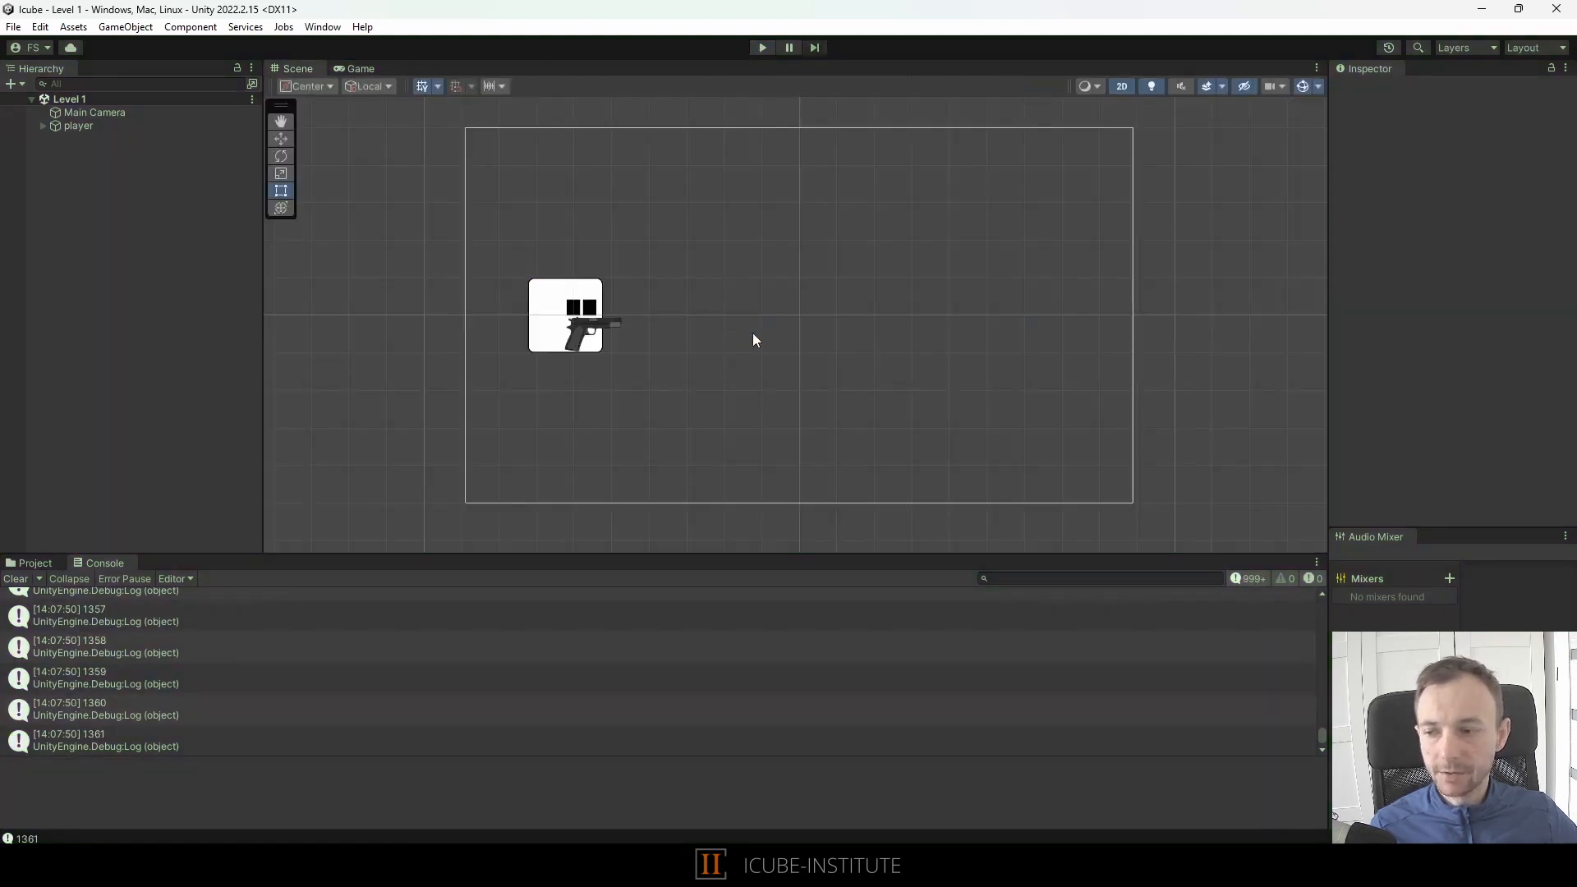
mouse_move(926, 765)
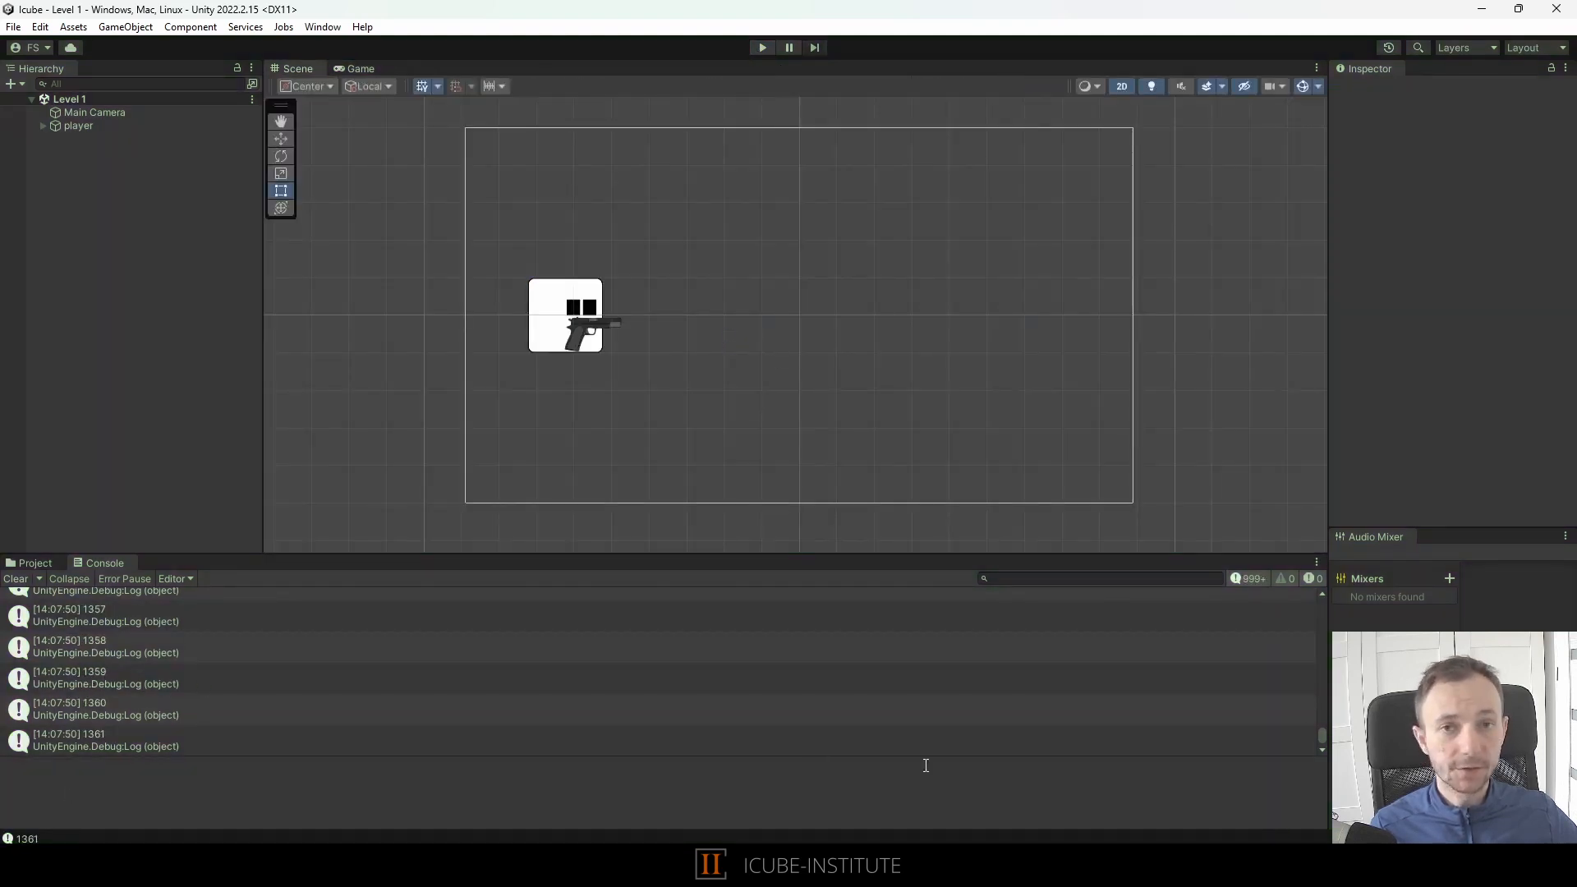